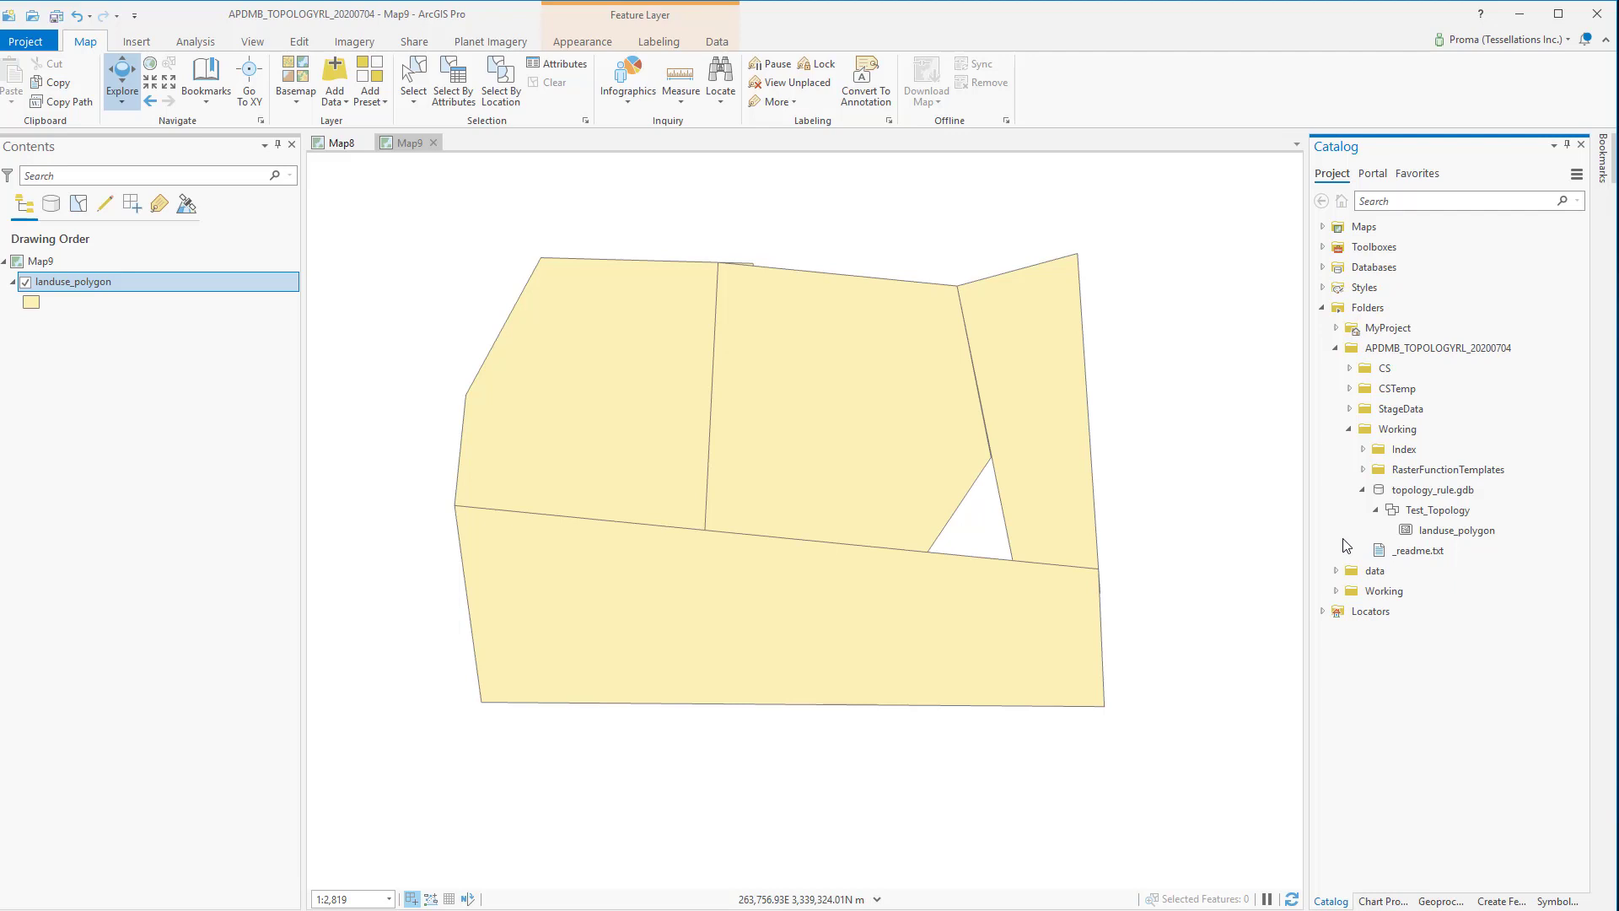
Step: Start a new topology on Test_Topology including landuse_polygon and advance to the rules page
left_click(1440, 510)
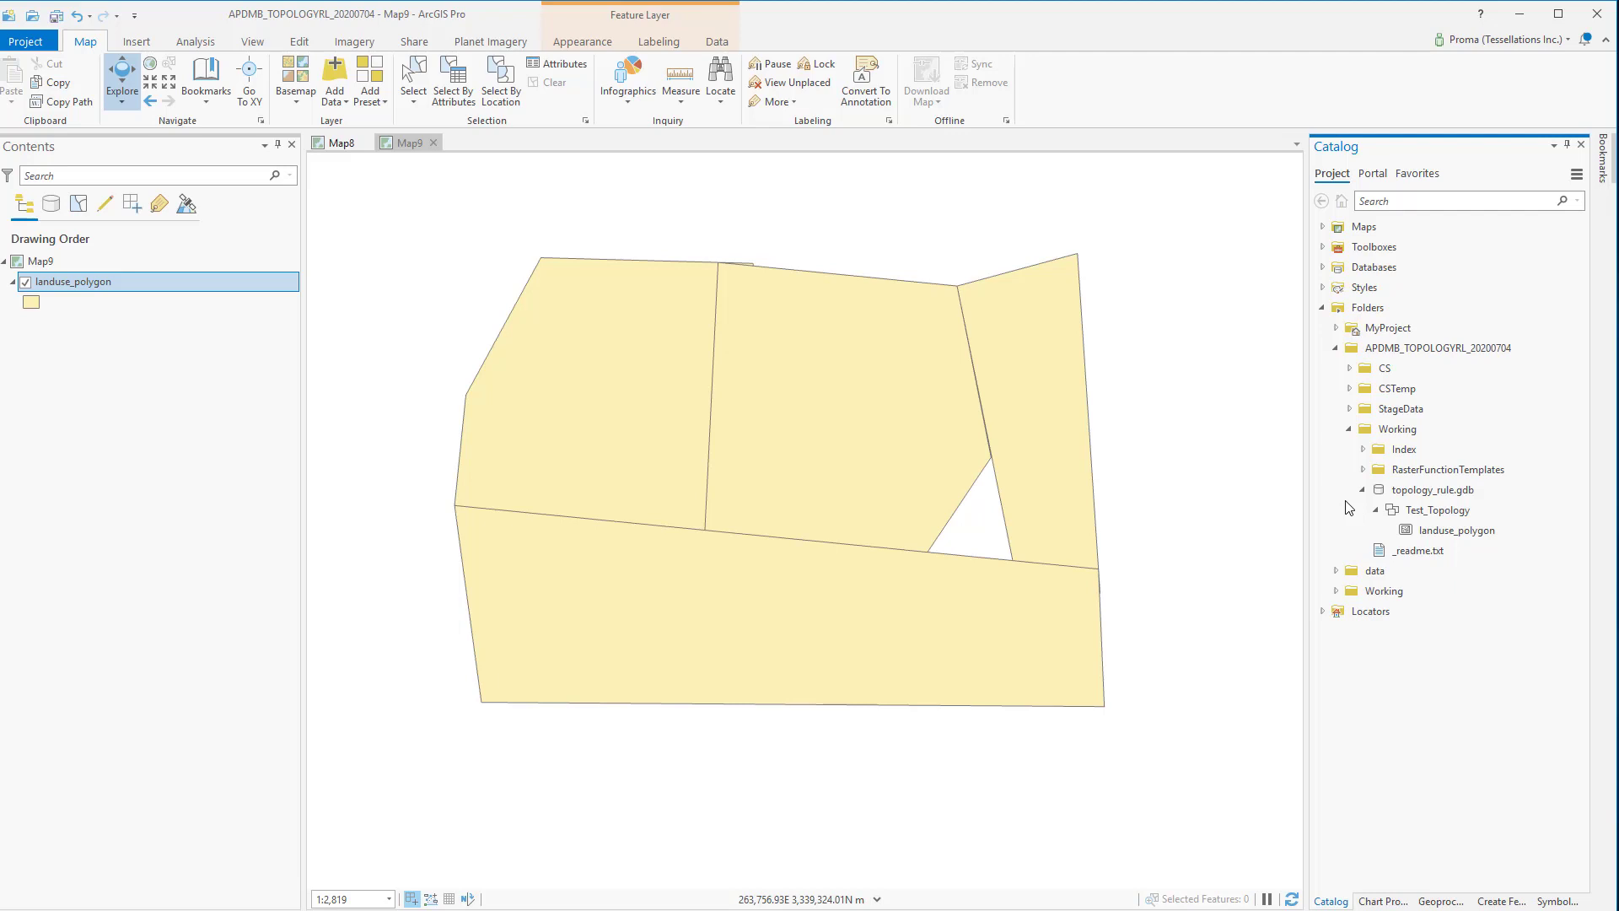
mouse_move(733, 431)
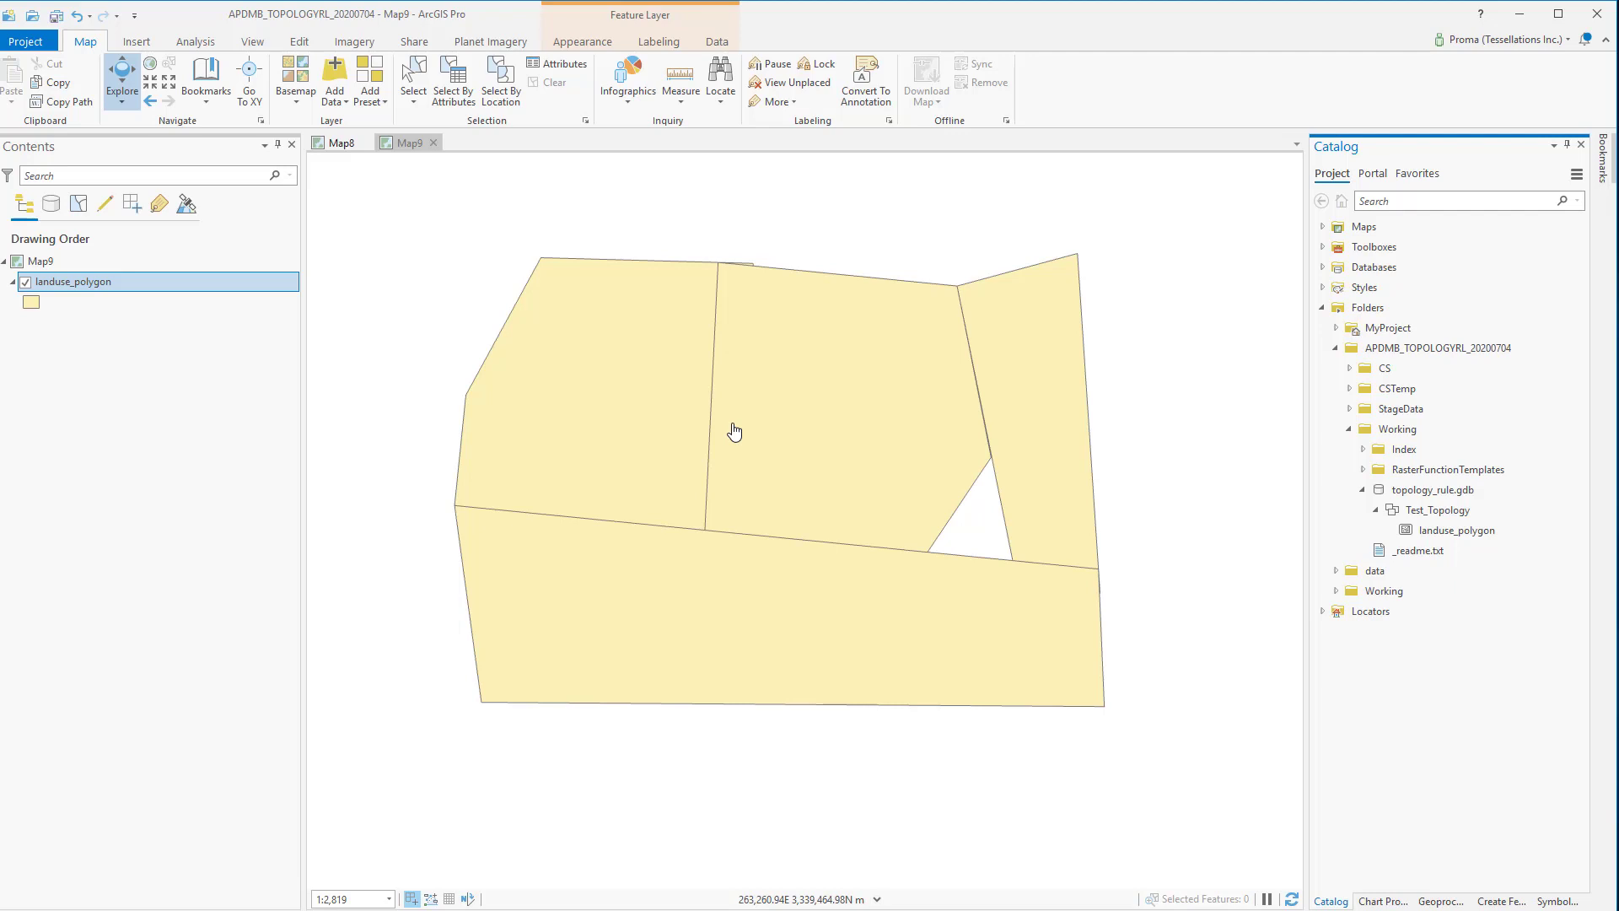
mouse_move(742, 429)
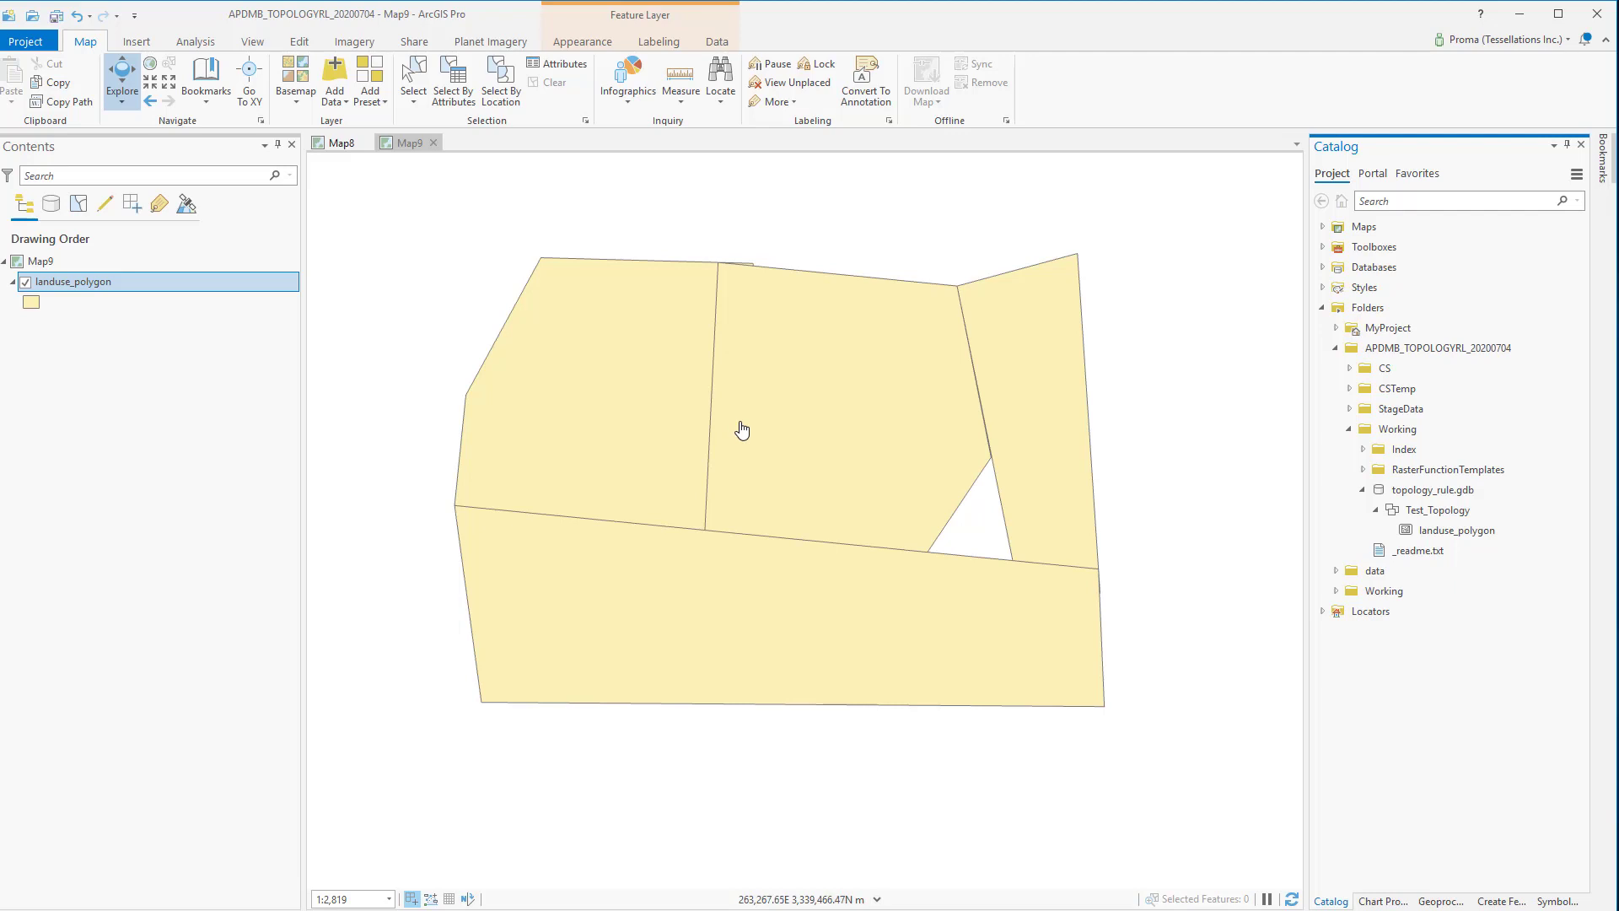
left_click(1434, 509)
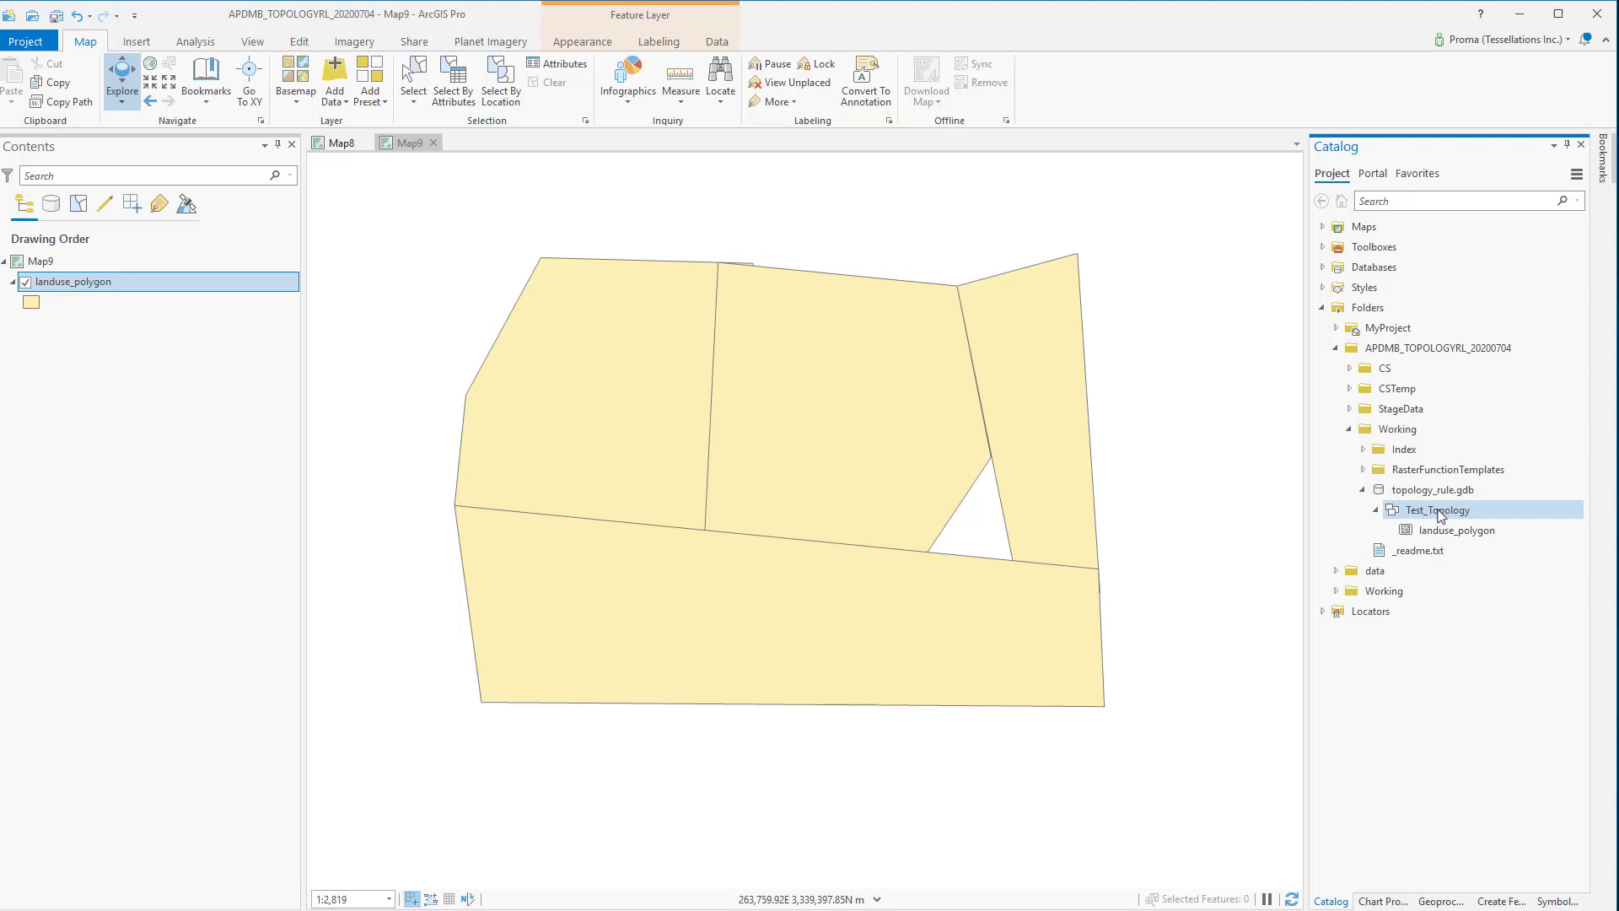
right_click(1431, 509)
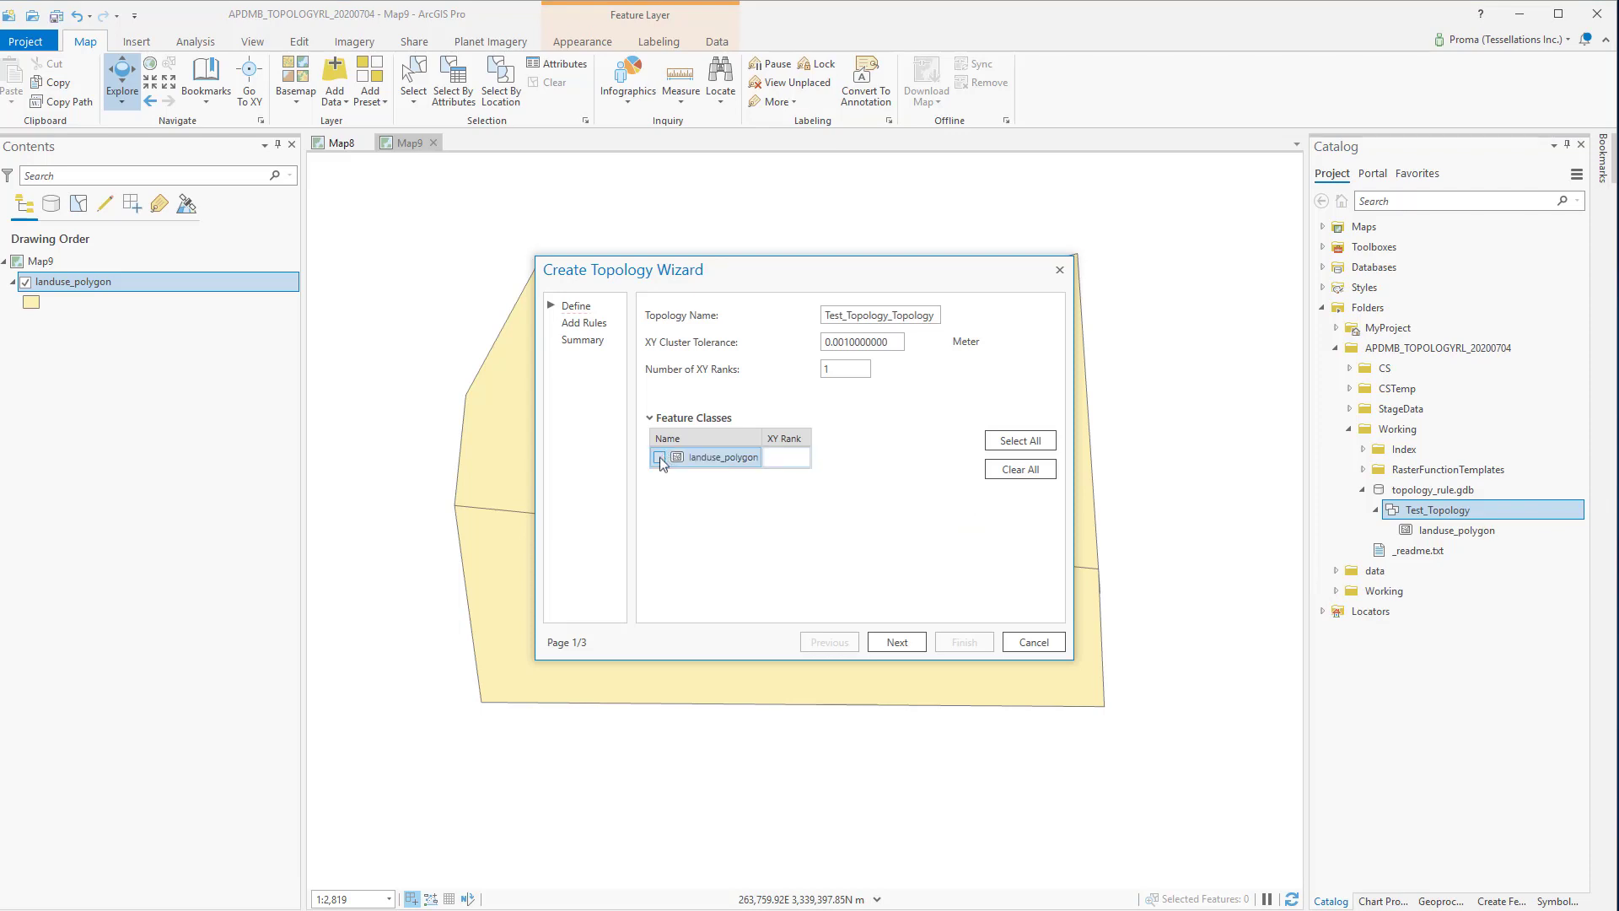
left_click(658, 457)
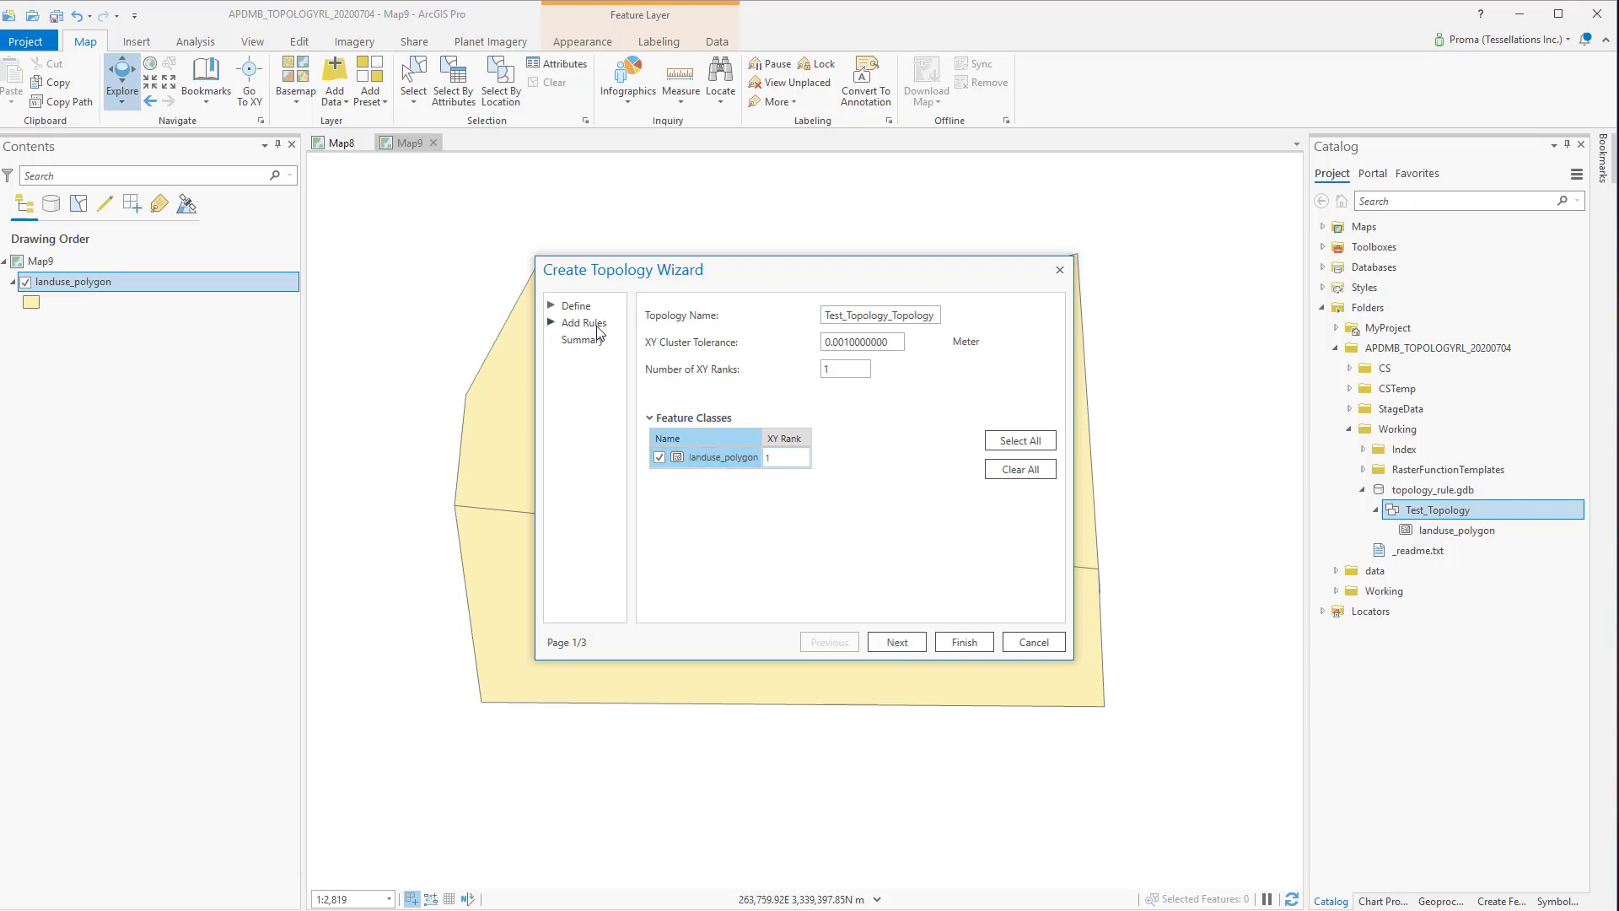
left_click(894, 641)
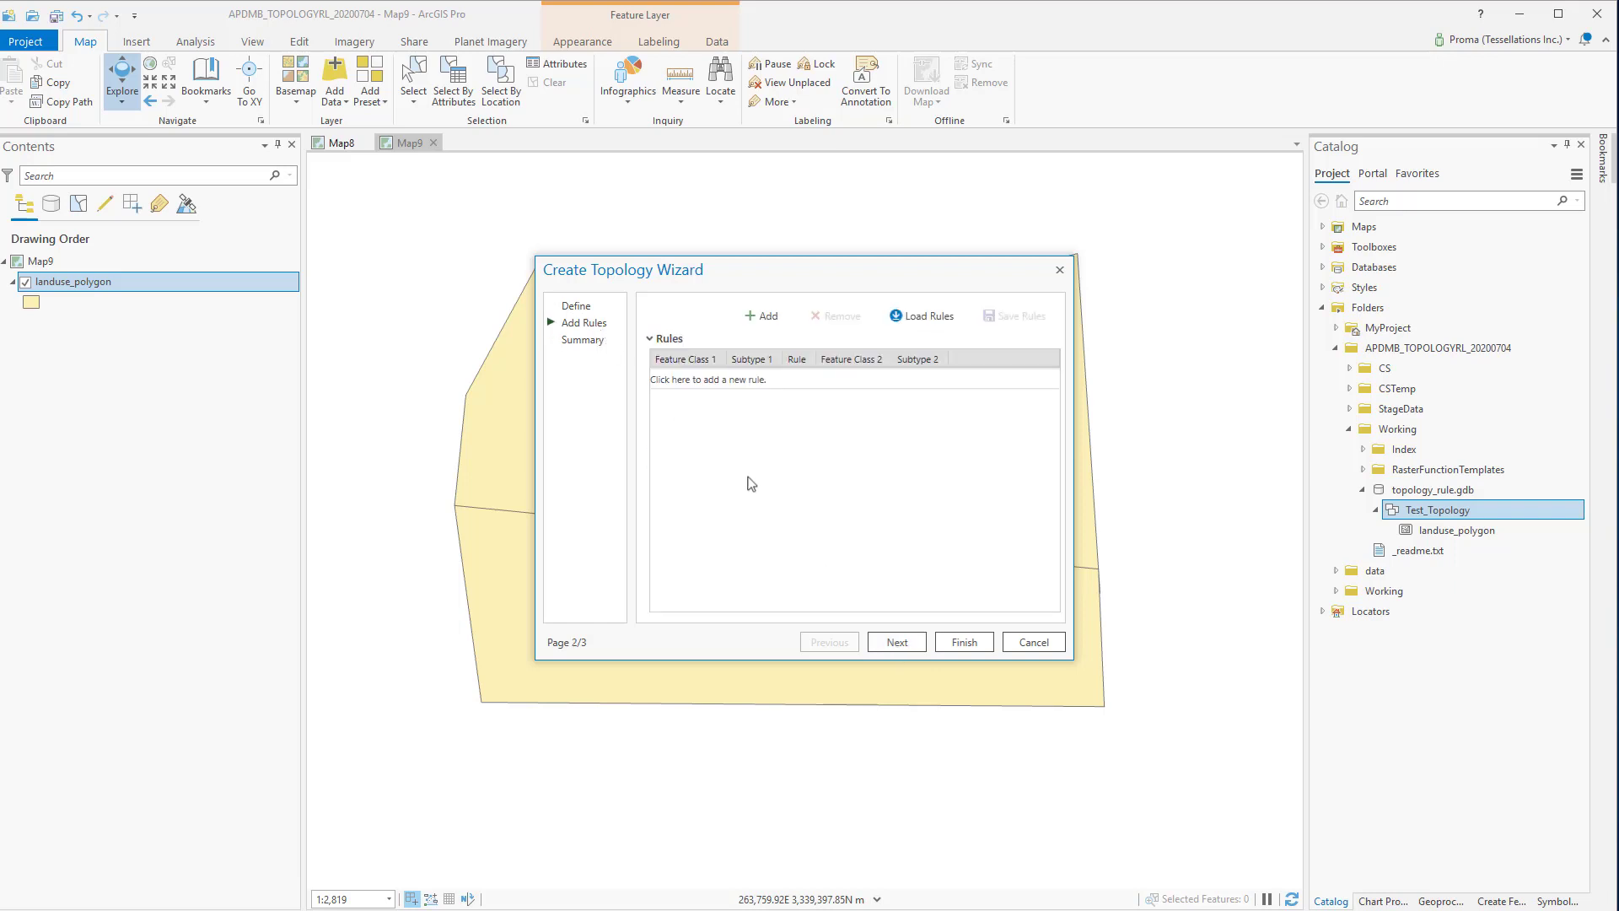
Step: Add Must Not Have Gaps and Must Not Overlap rules for landuse_polygon
left_click(707, 379)
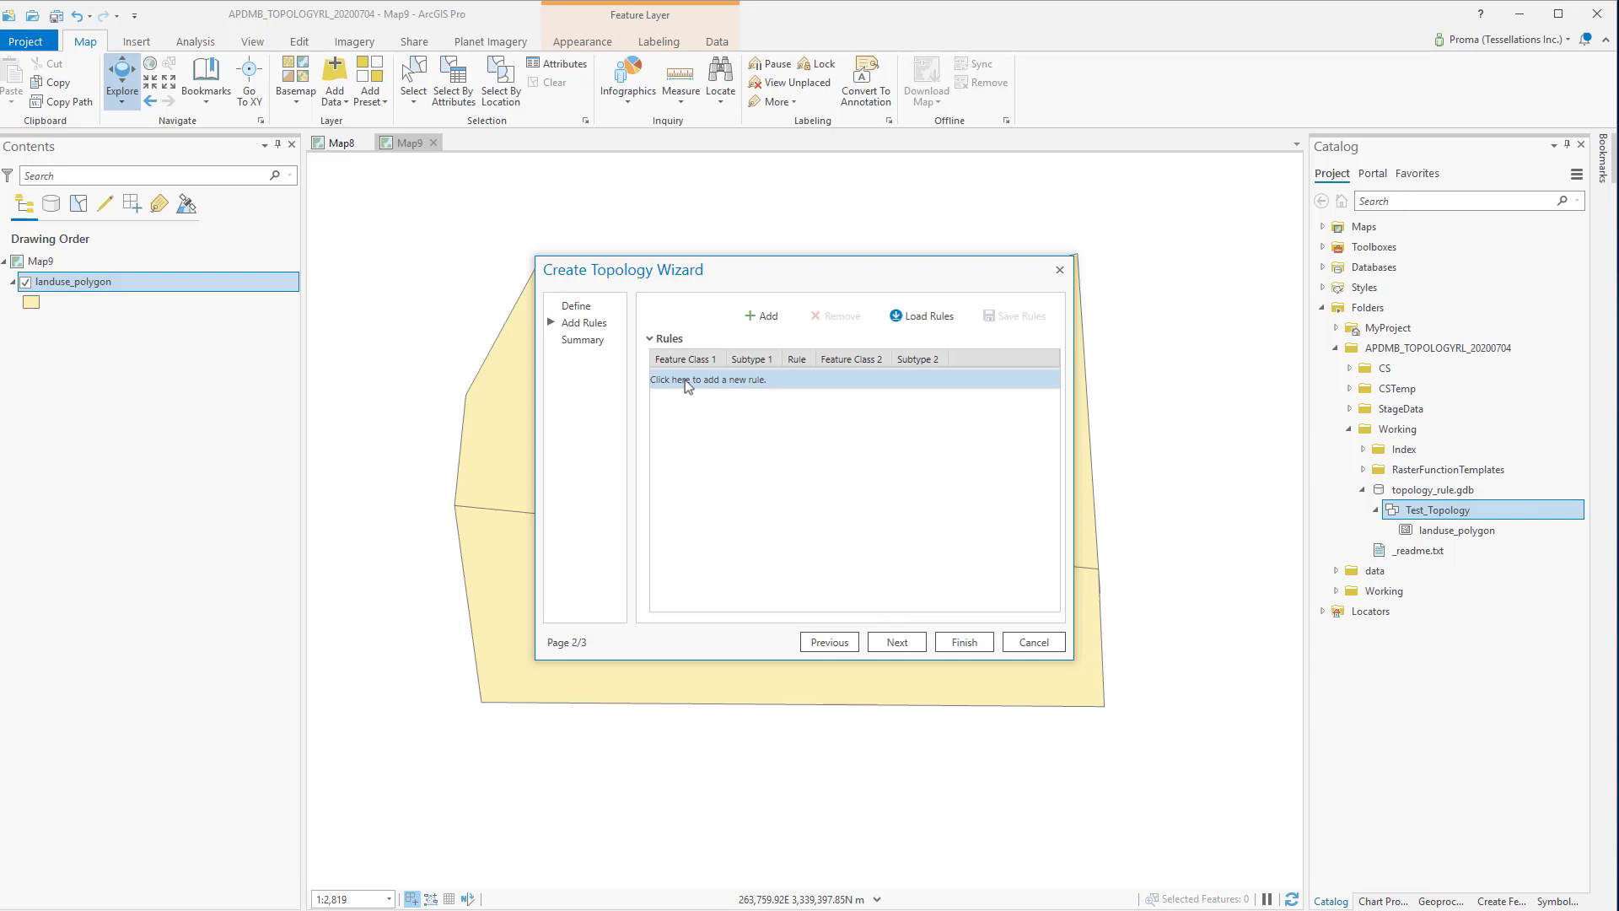
left_click(684, 379)
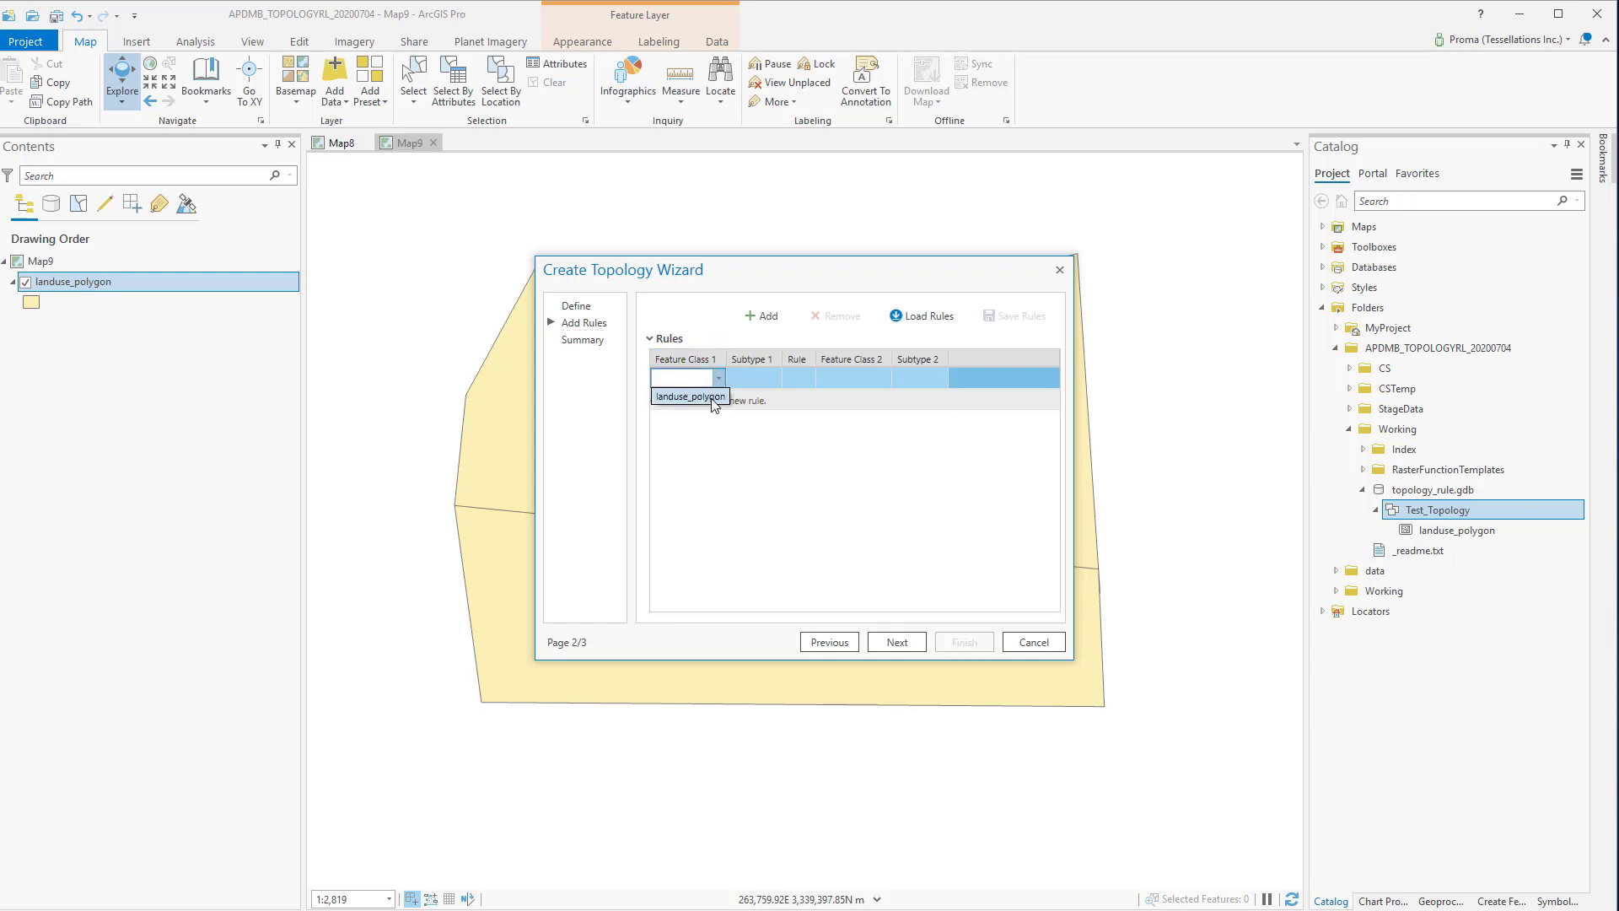
left_click(816, 378)
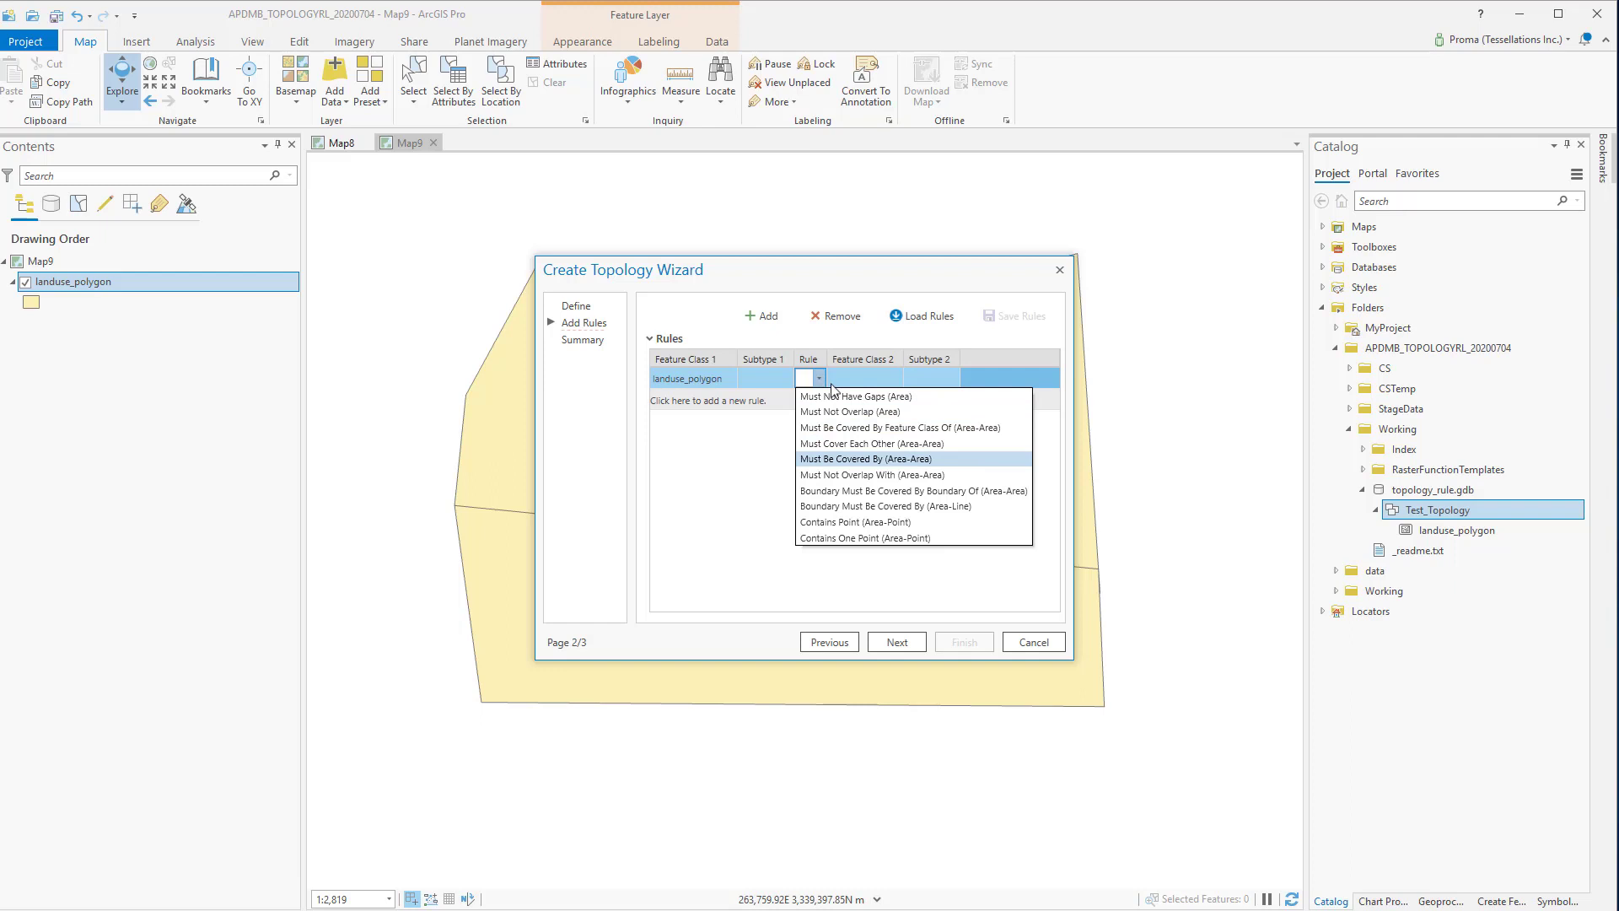
mouse_move(865, 443)
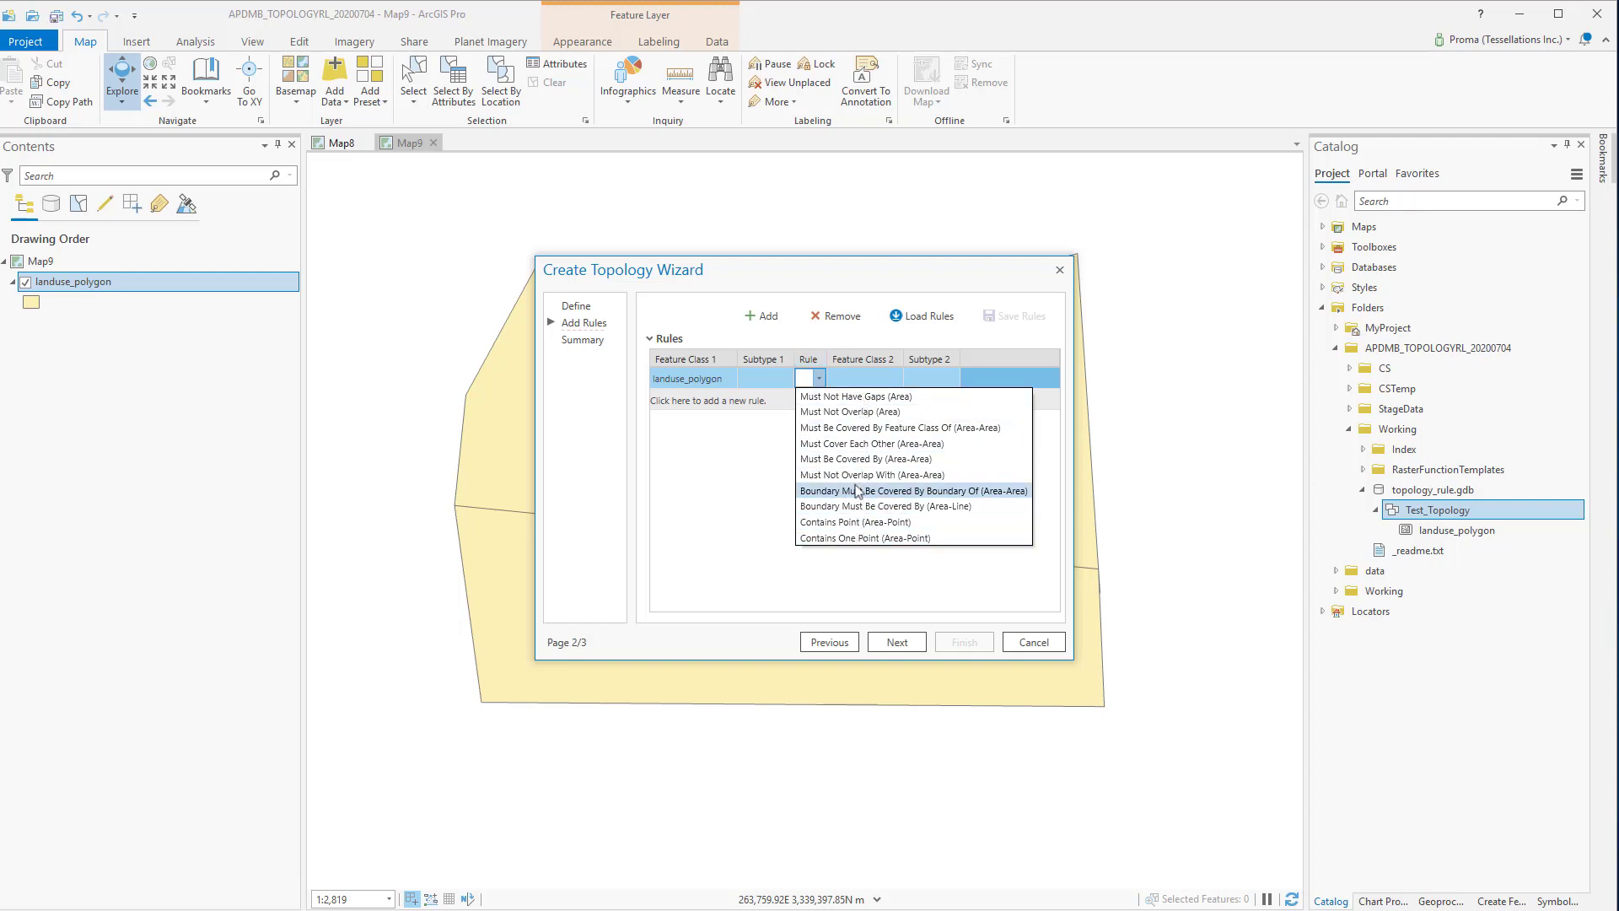
mouse_move(855, 396)
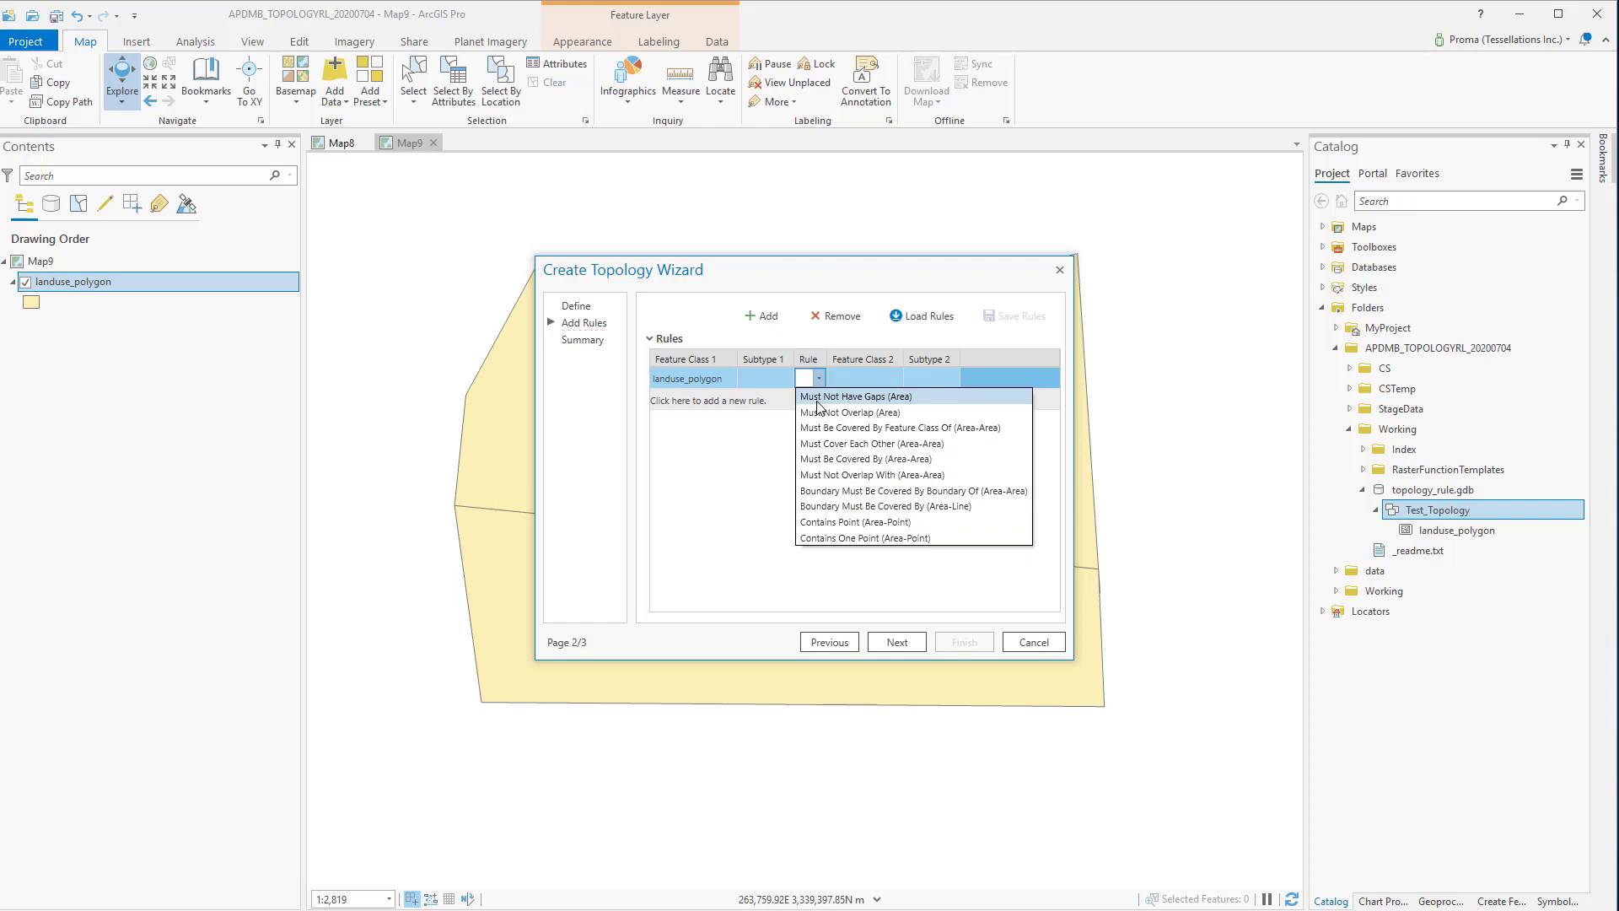
mouse_move(863, 412)
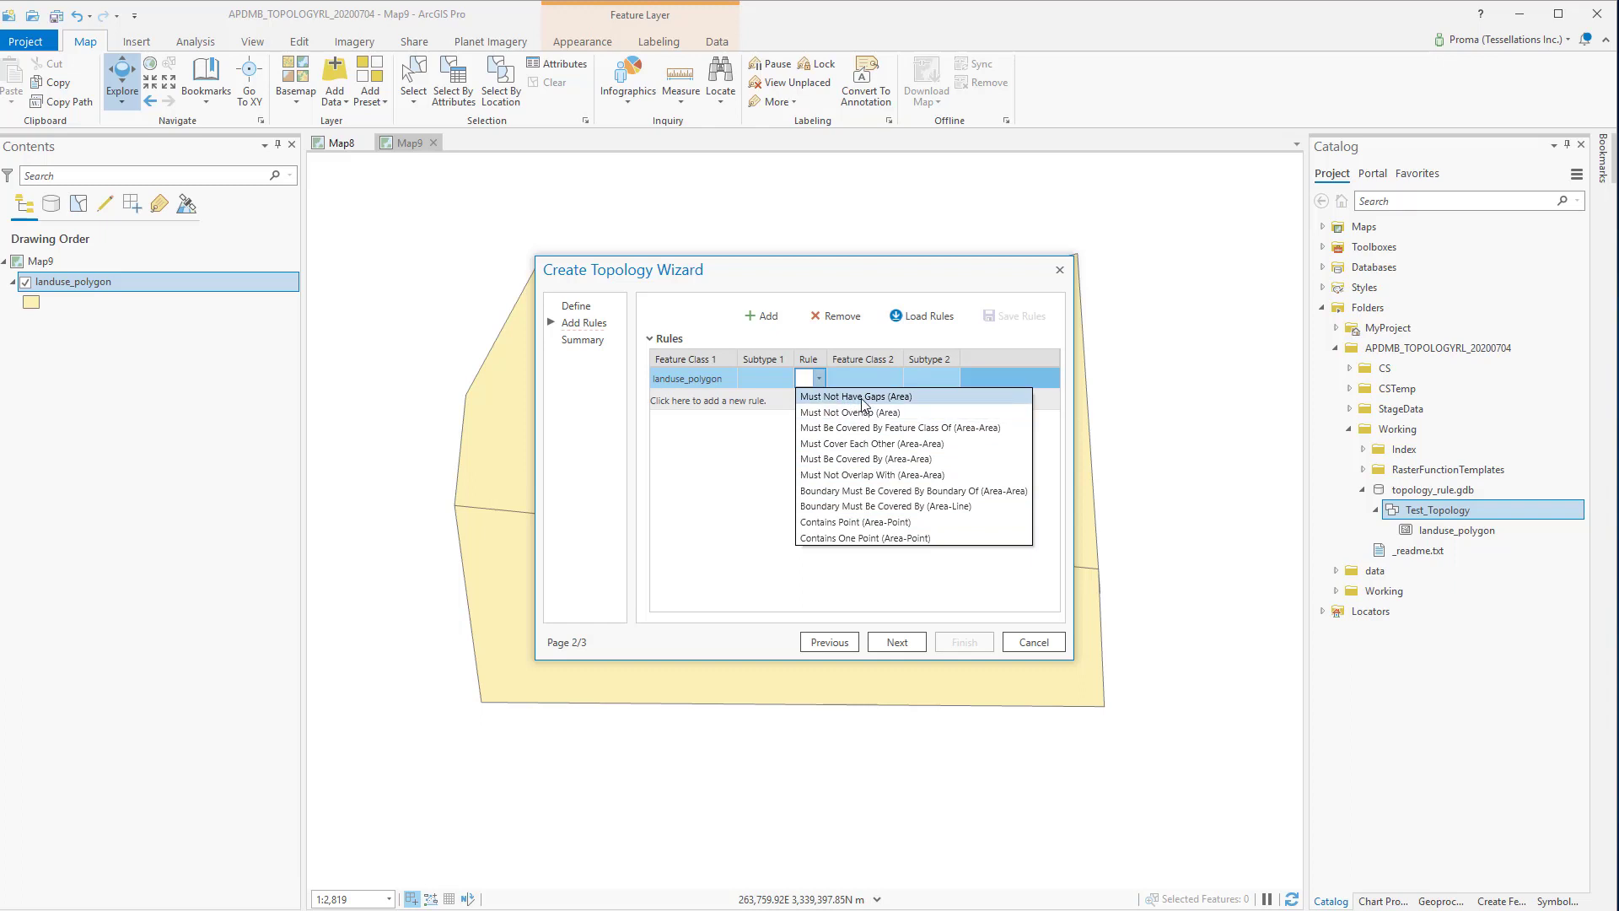
left_click(851, 397)
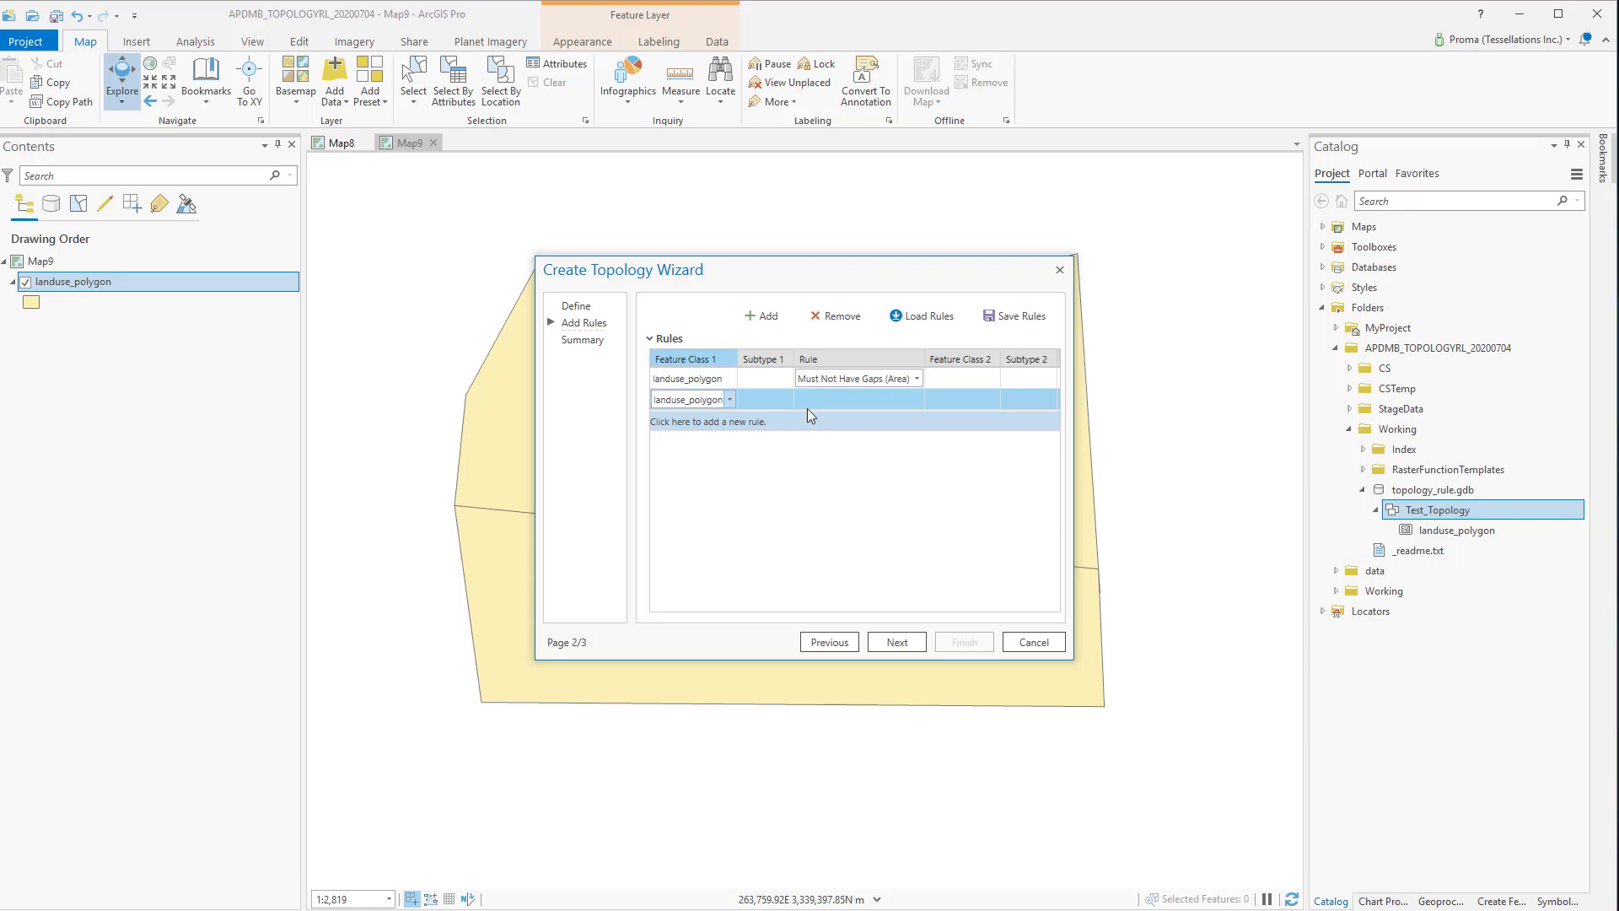
left_click(912, 400)
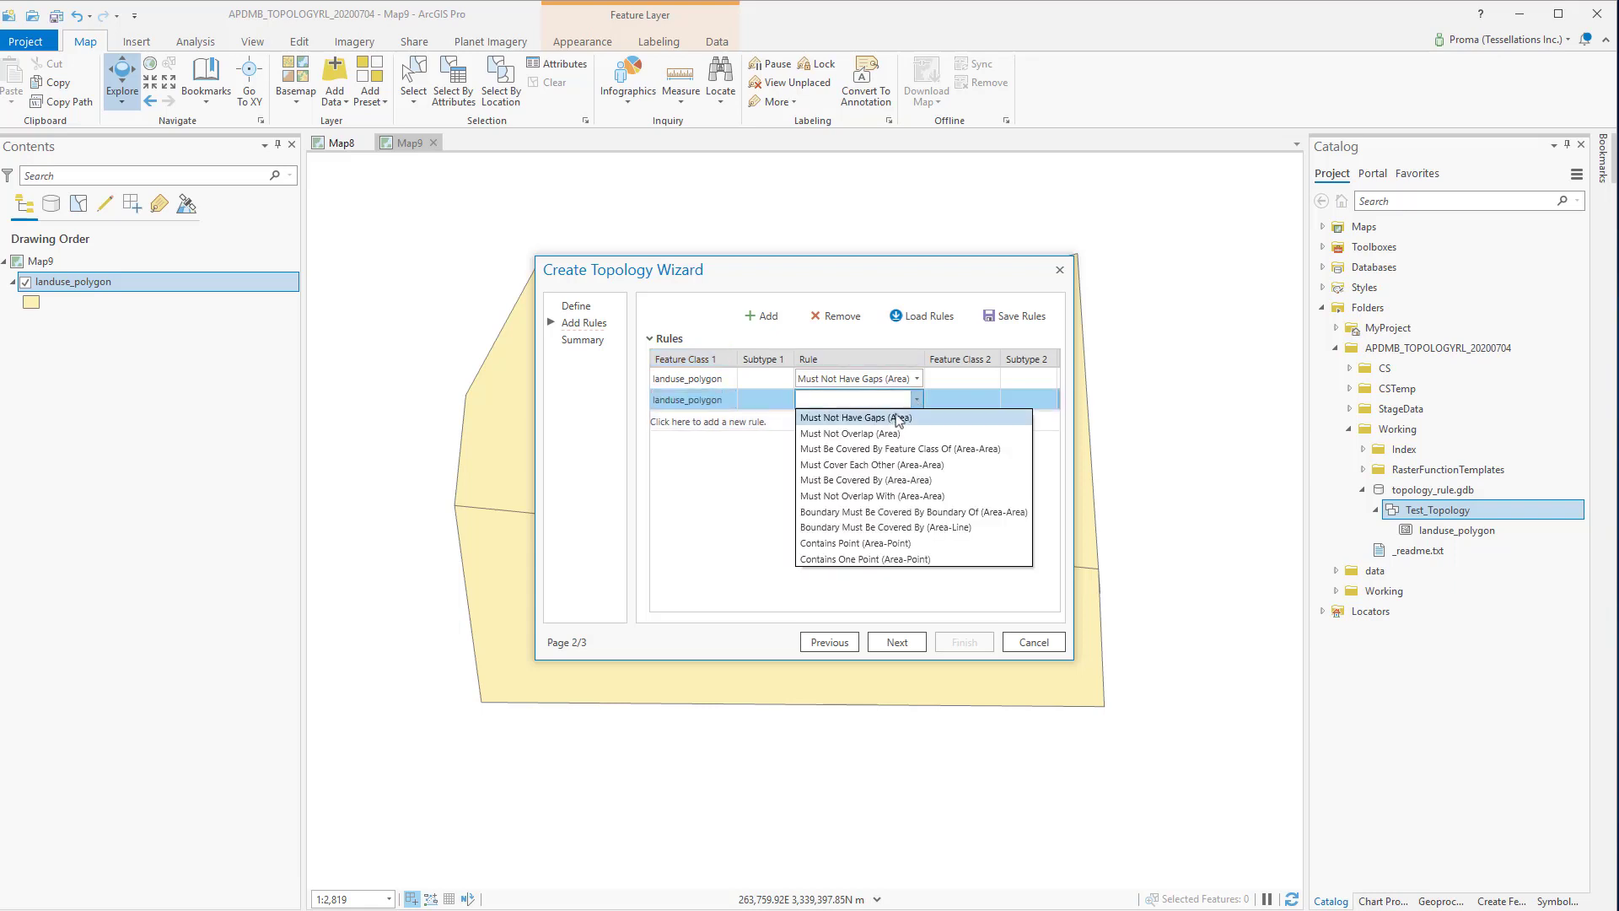
left_click(850, 433)
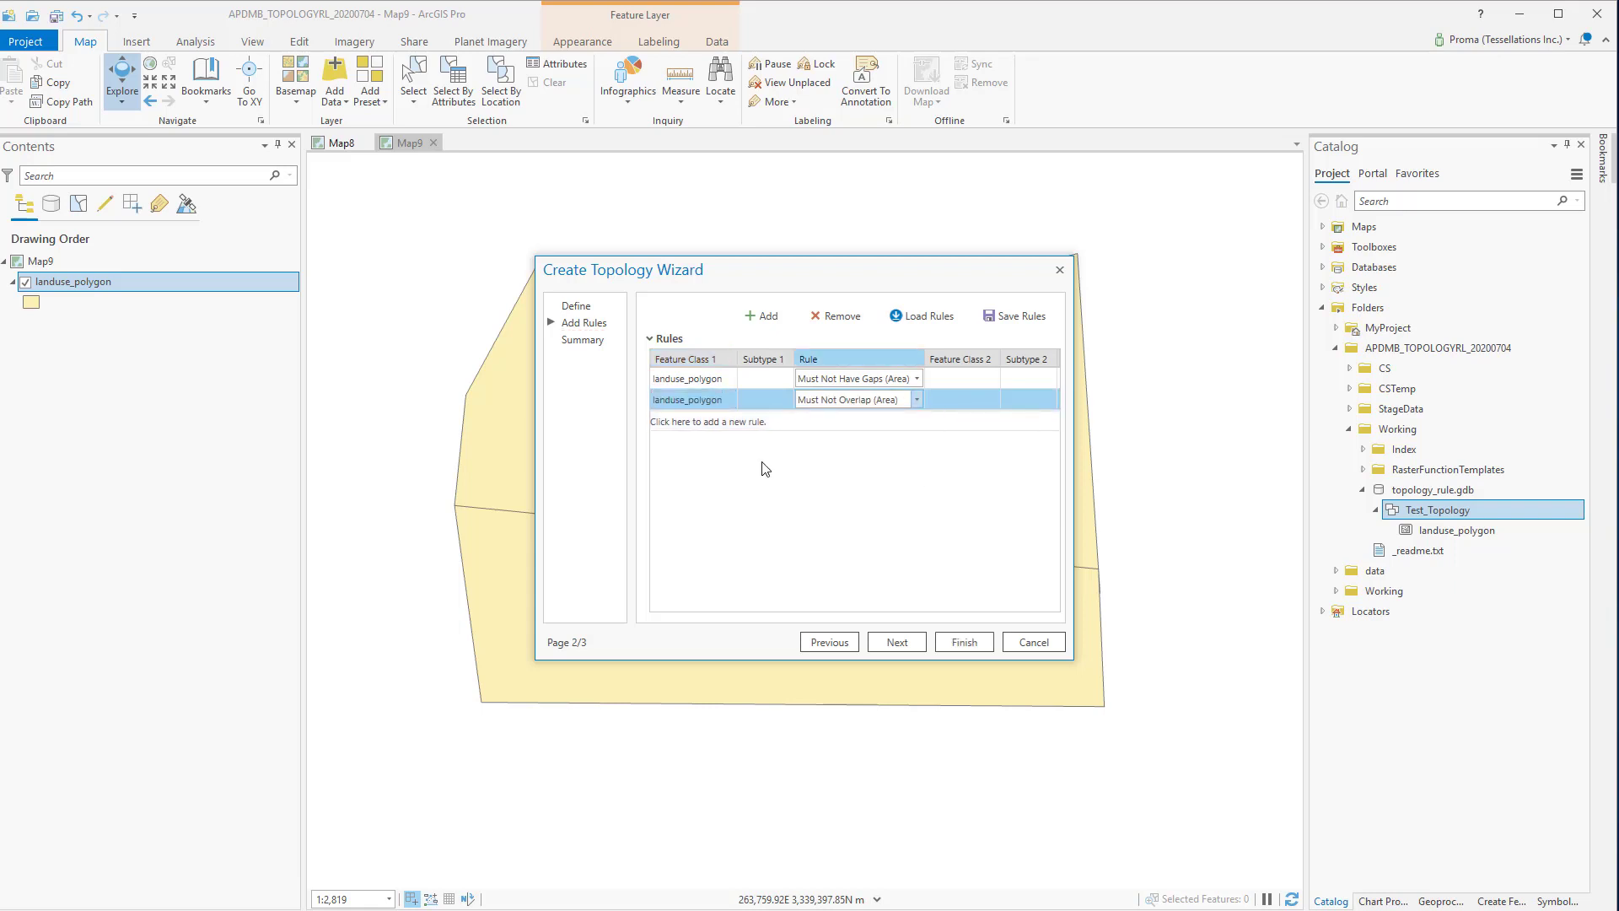
left_click(763, 378)
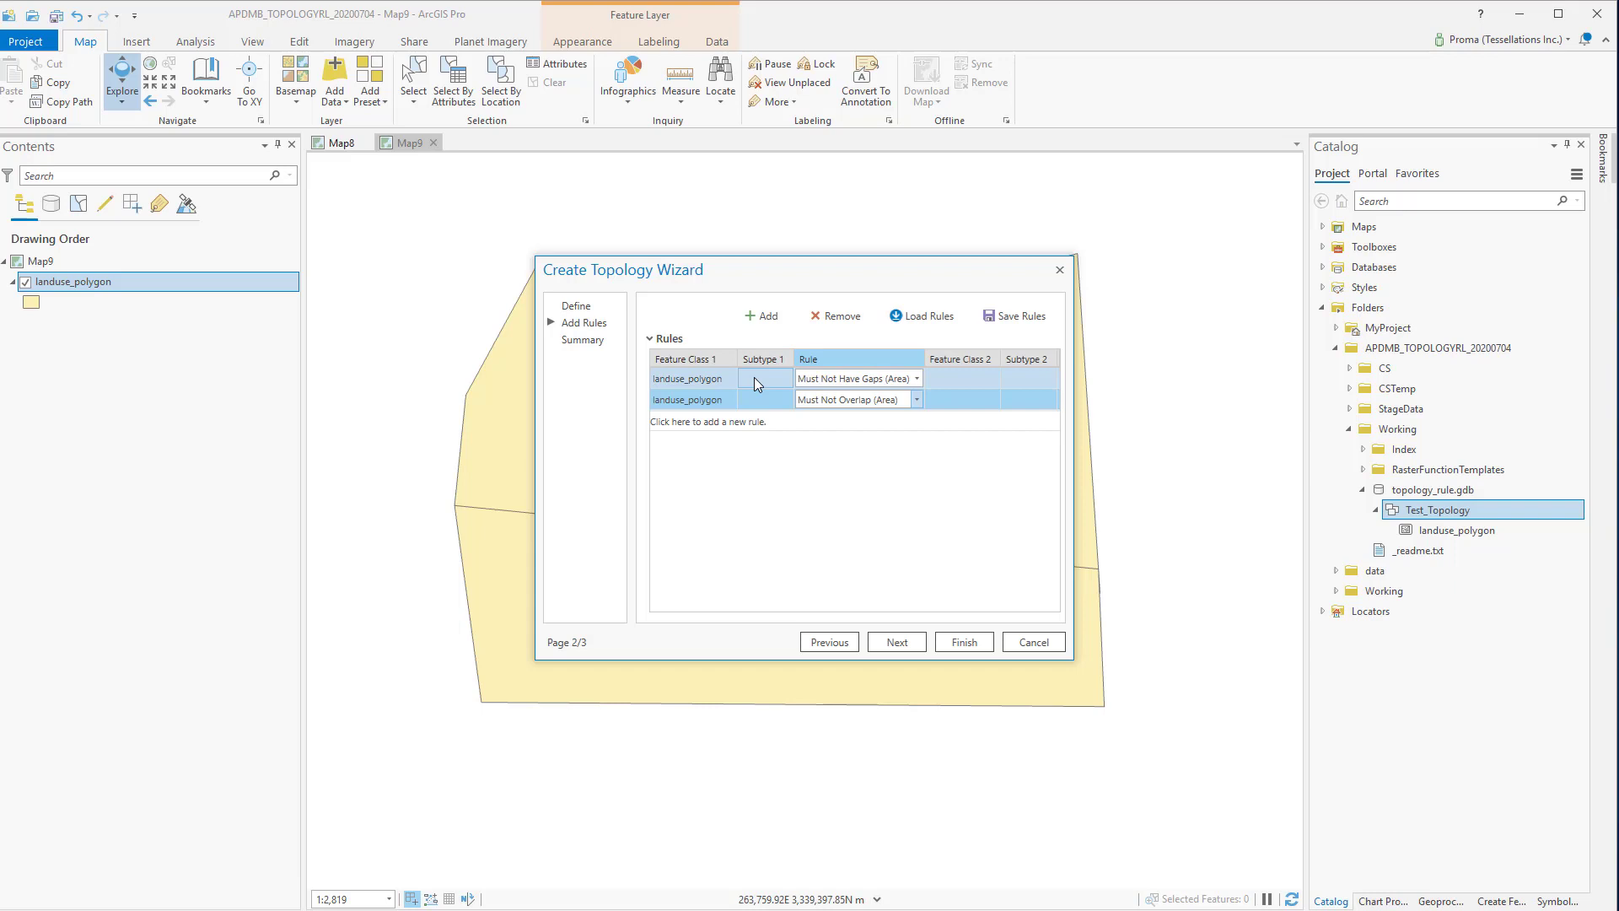
left_click(1026, 399)
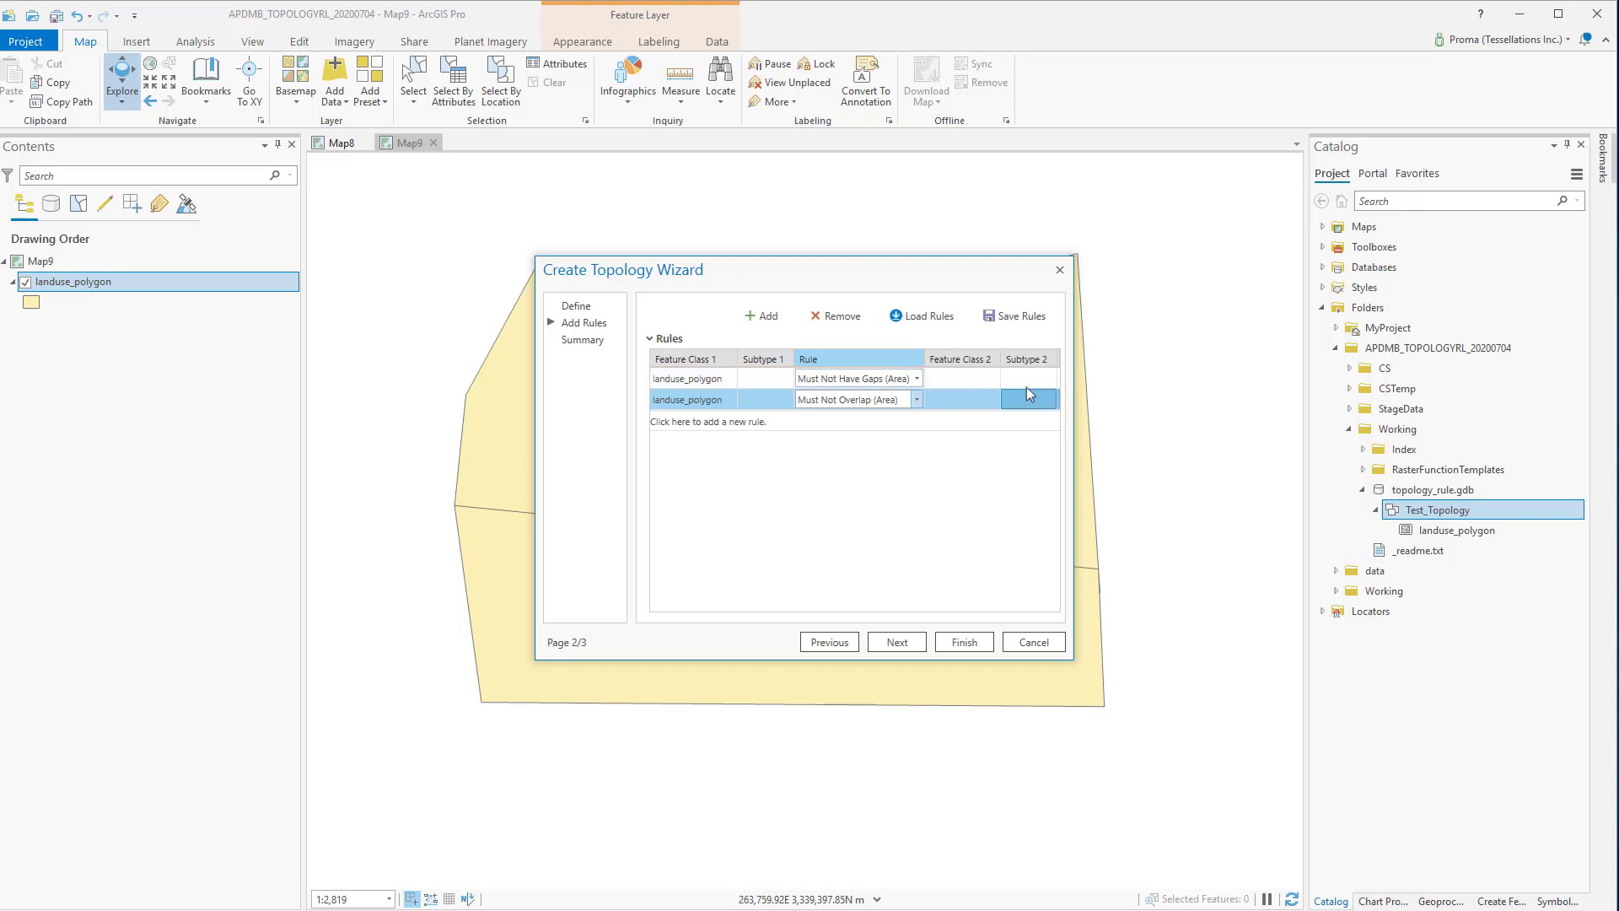
Step: Review the feature classes and rules in the summary and finish creating the topology
left_click(894, 641)
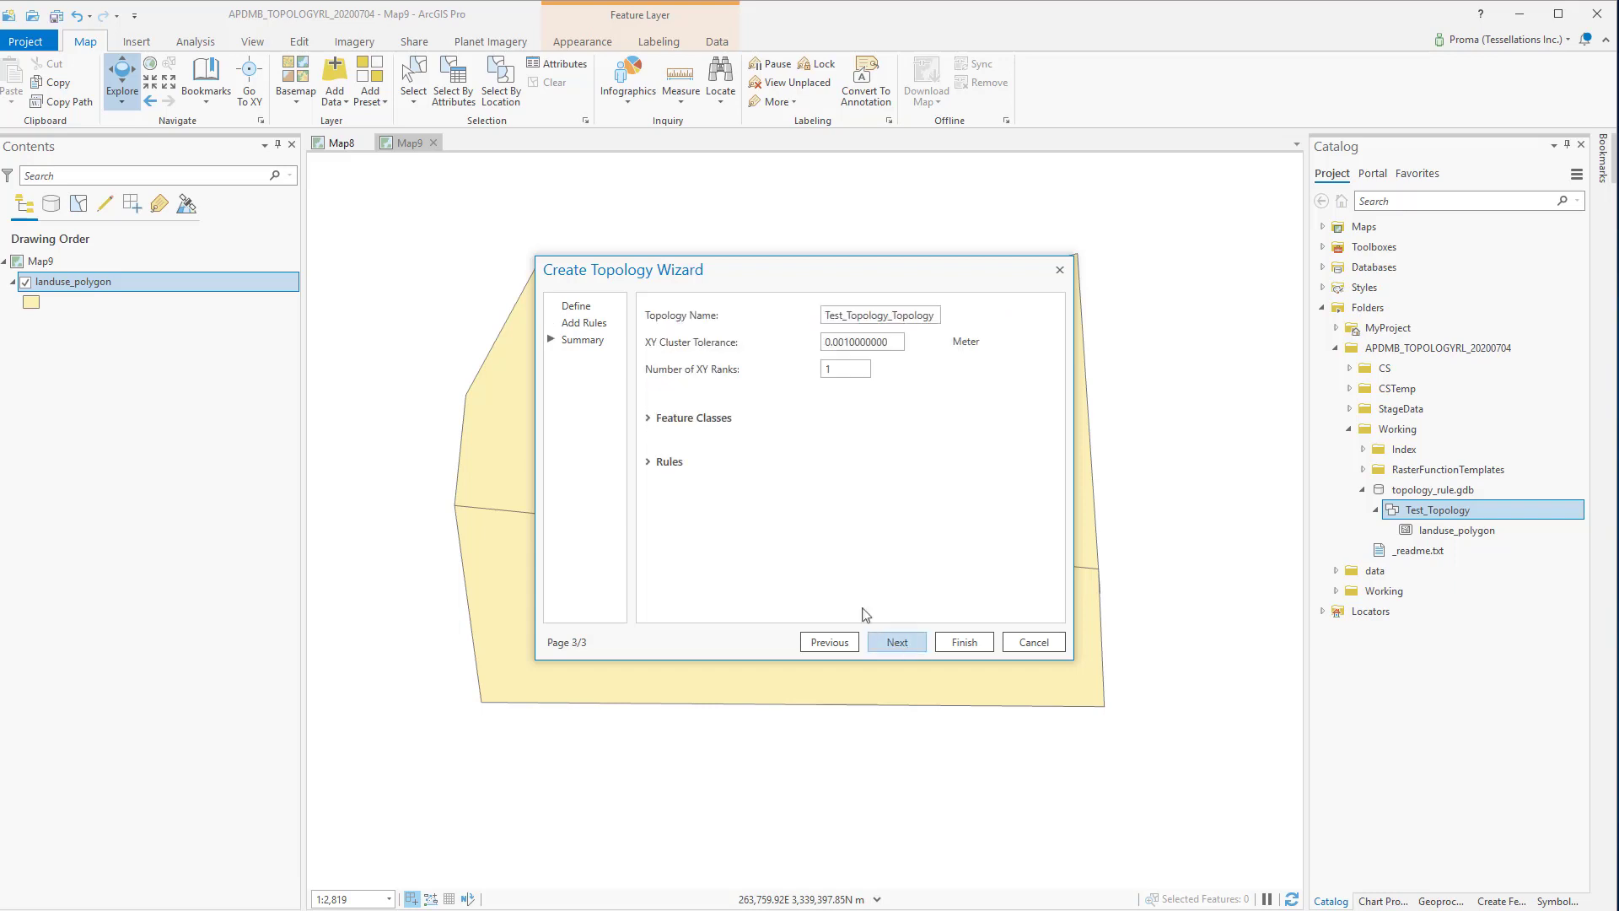
left_click(652, 418)
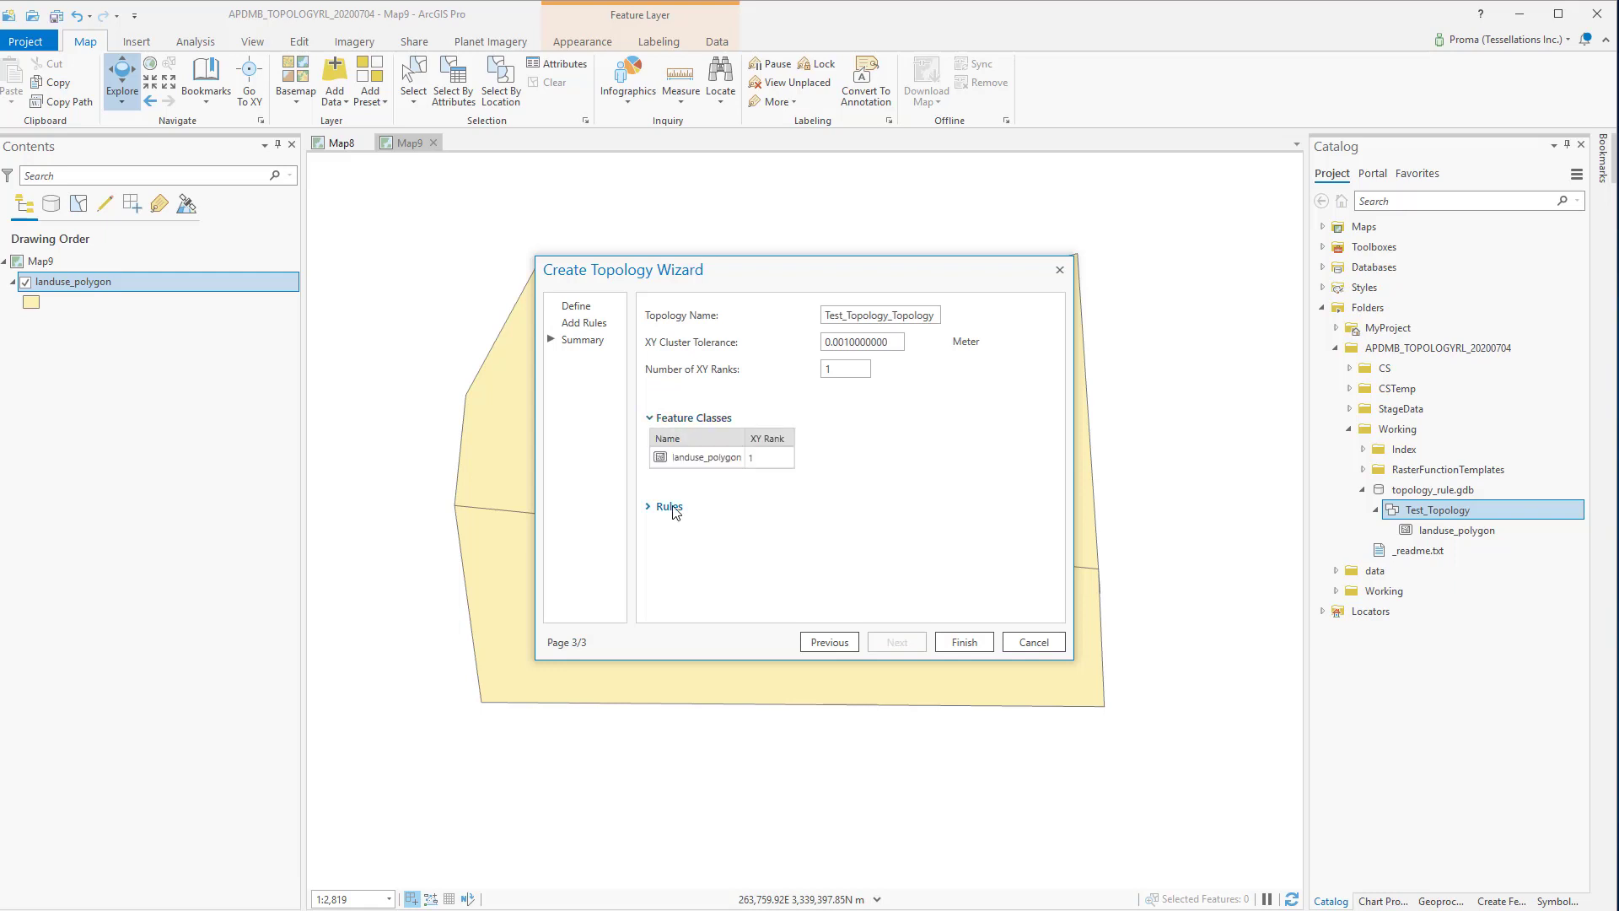
left_click(665, 506)
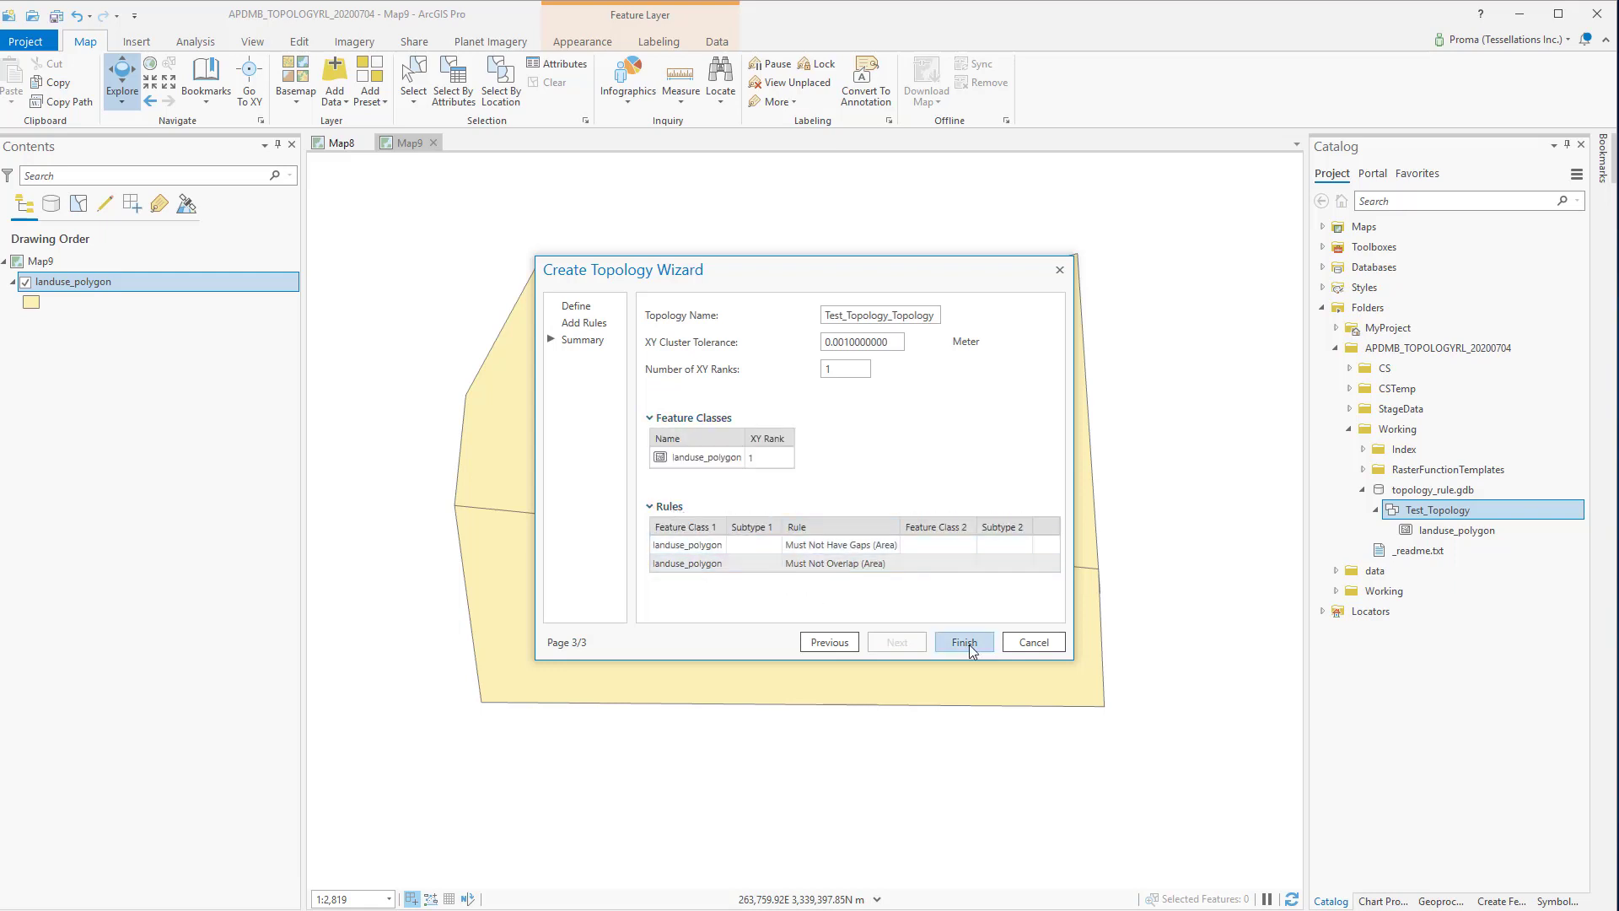
left_click(963, 641)
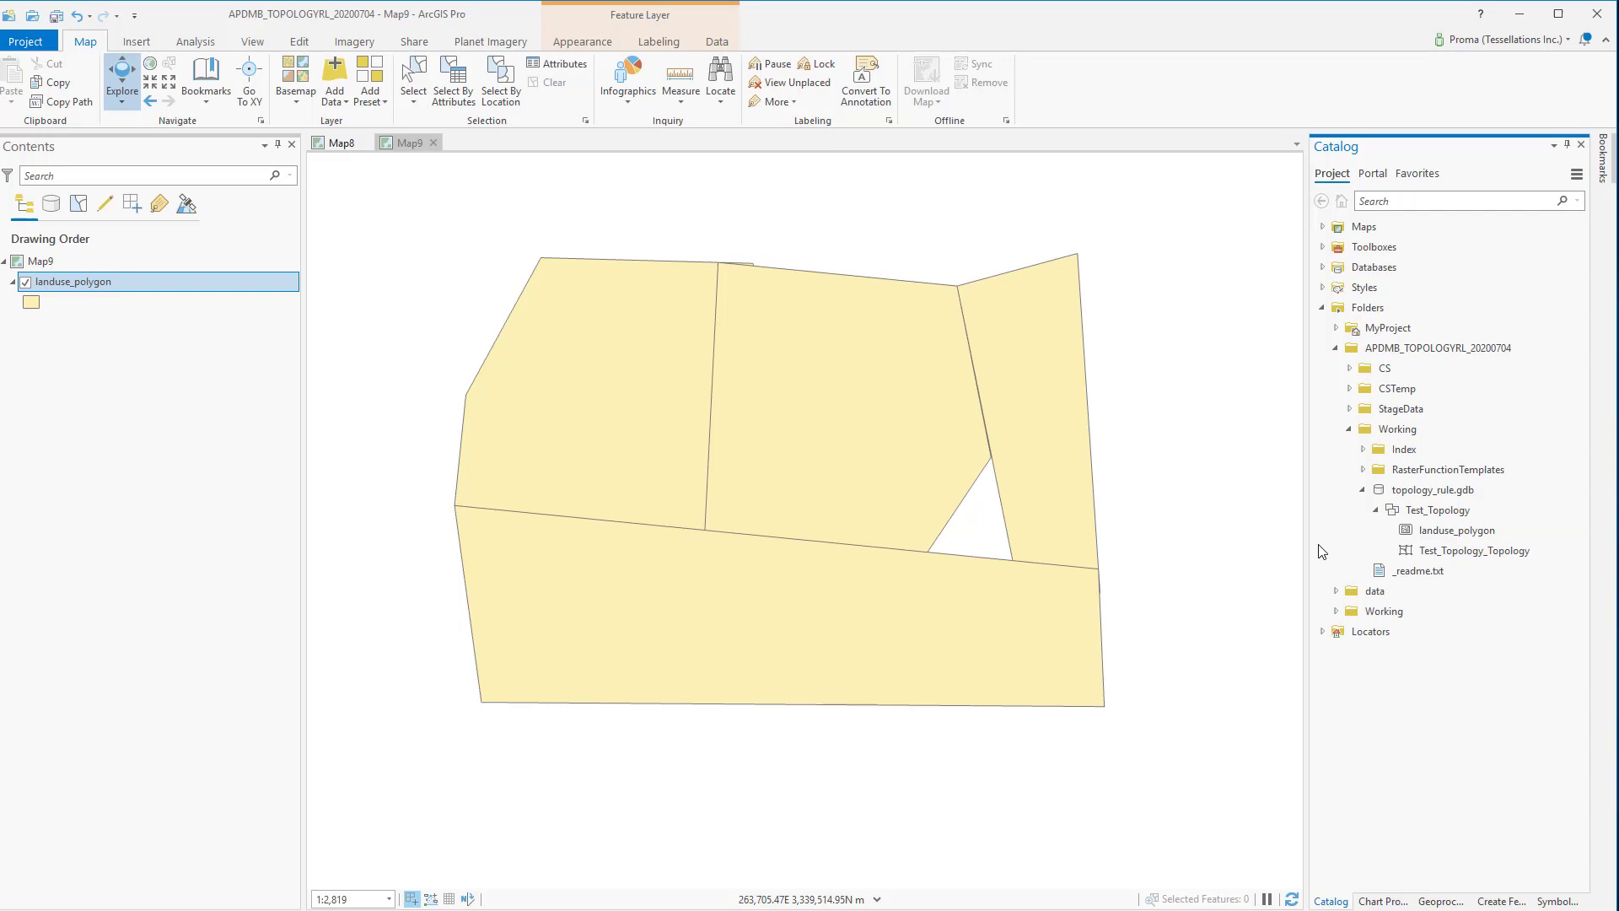
right_click(1476, 549)
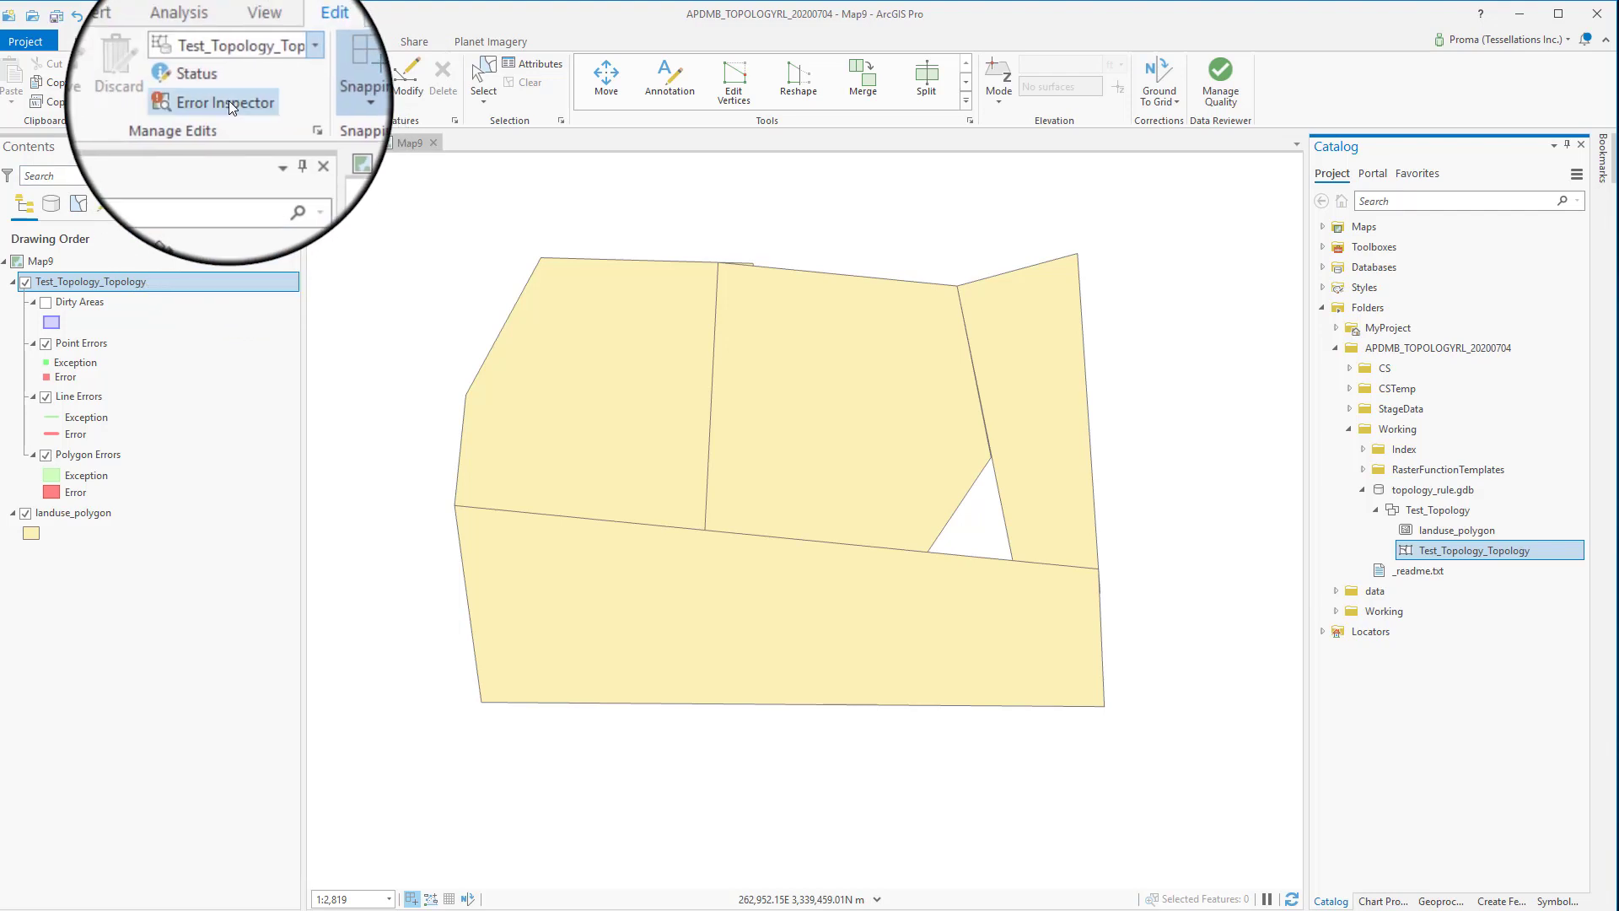
Step: Open the Error Inspector from Manage Edits and validate the land-use topology
left_click(225, 102)
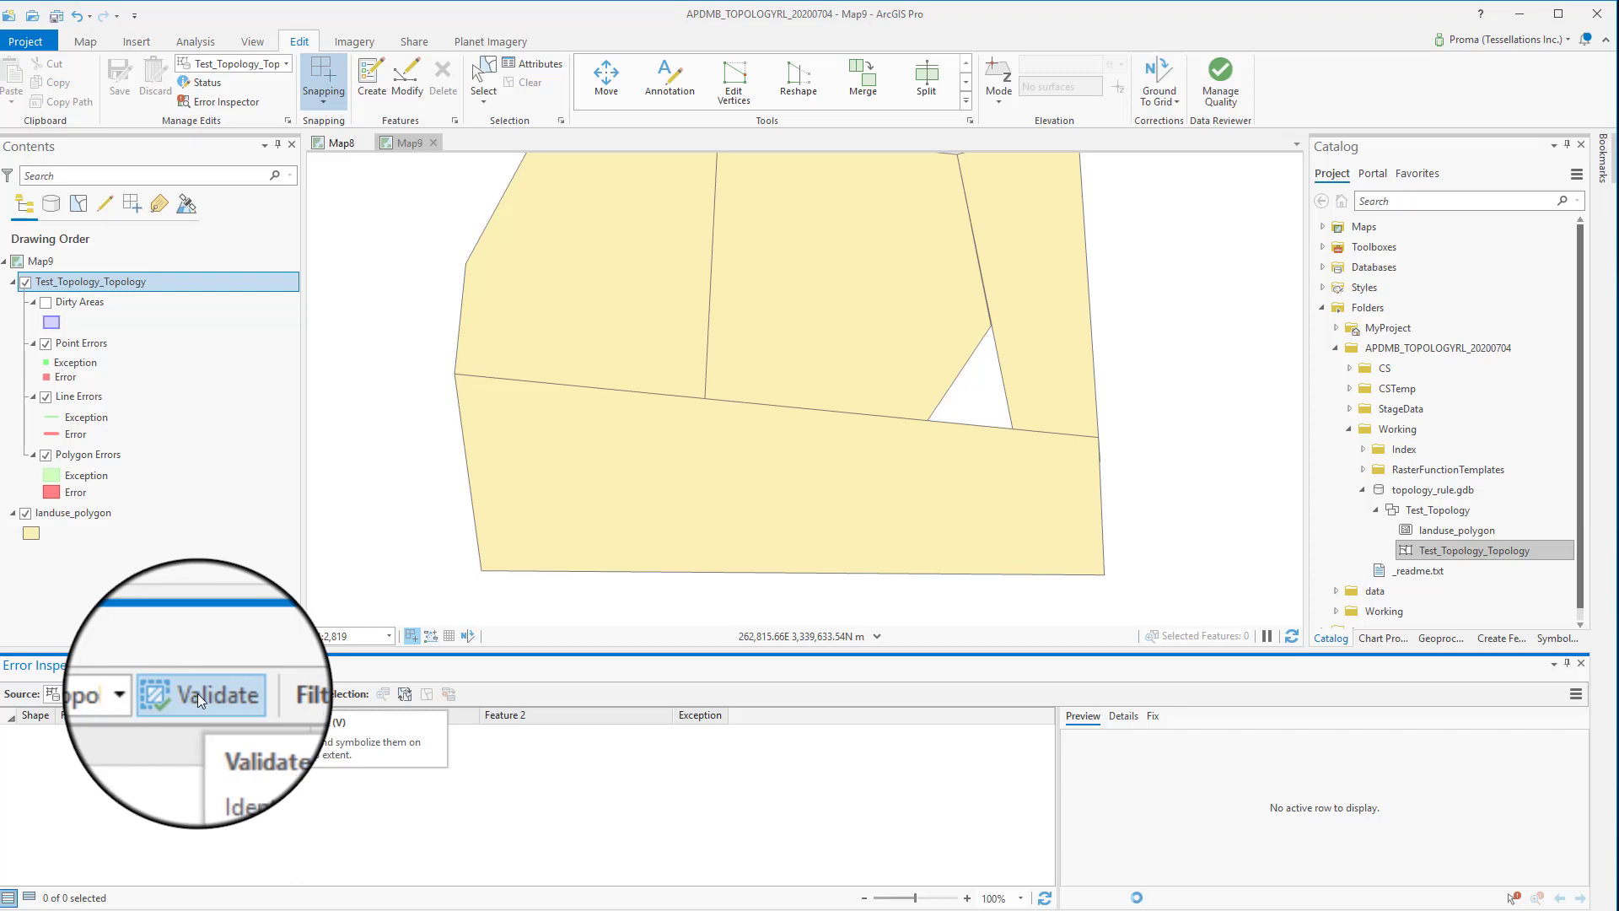
left_click(211, 695)
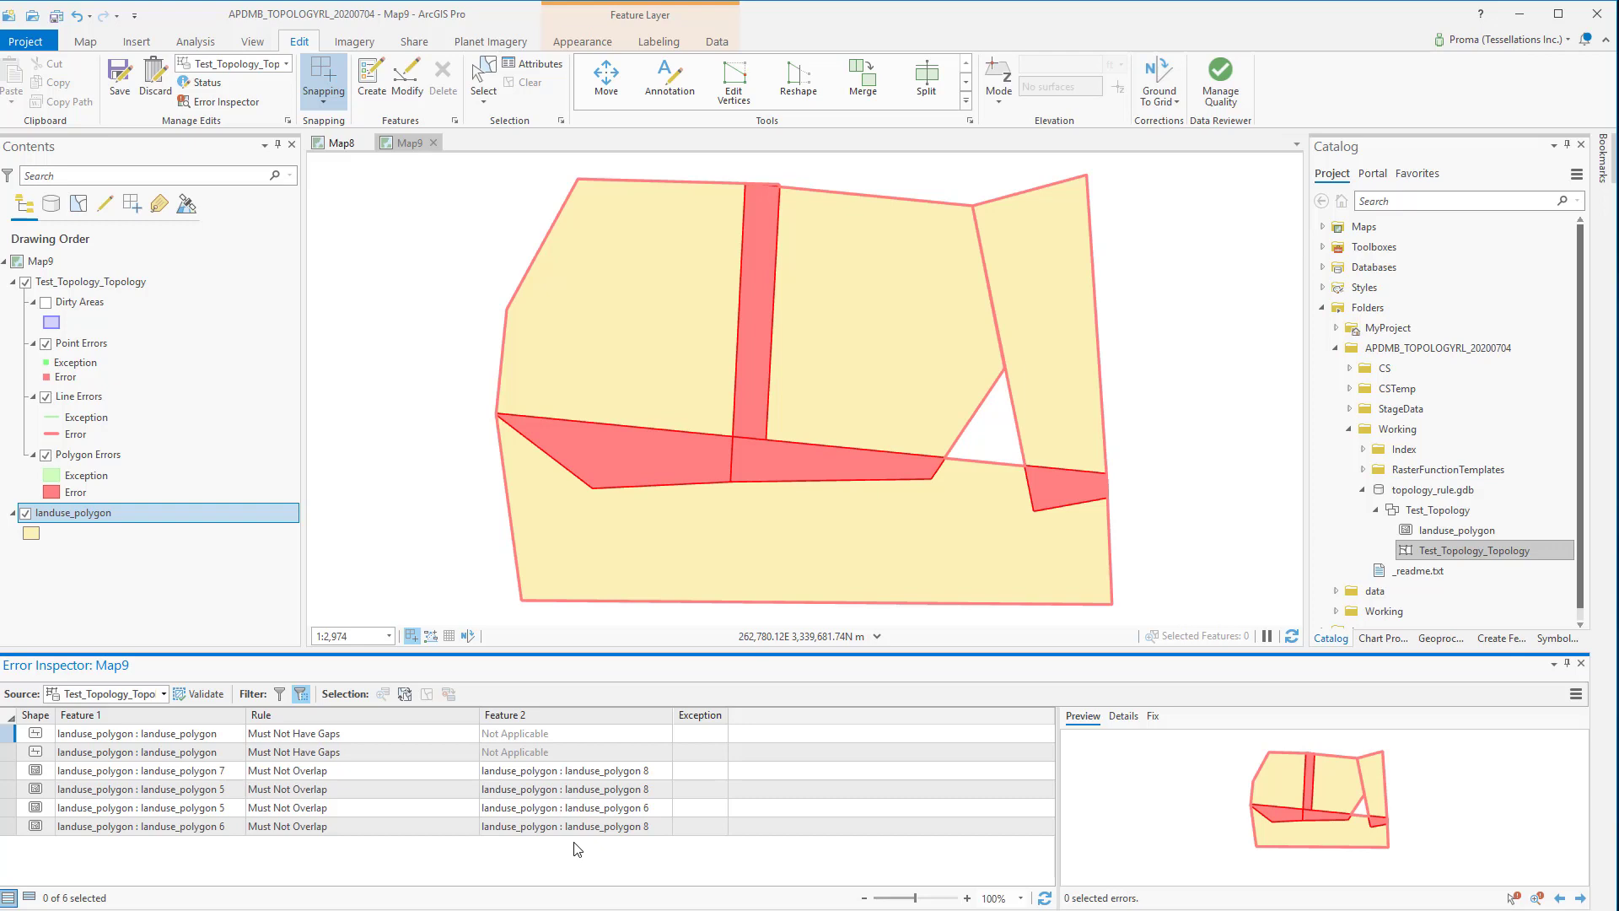
mouse_move(571, 847)
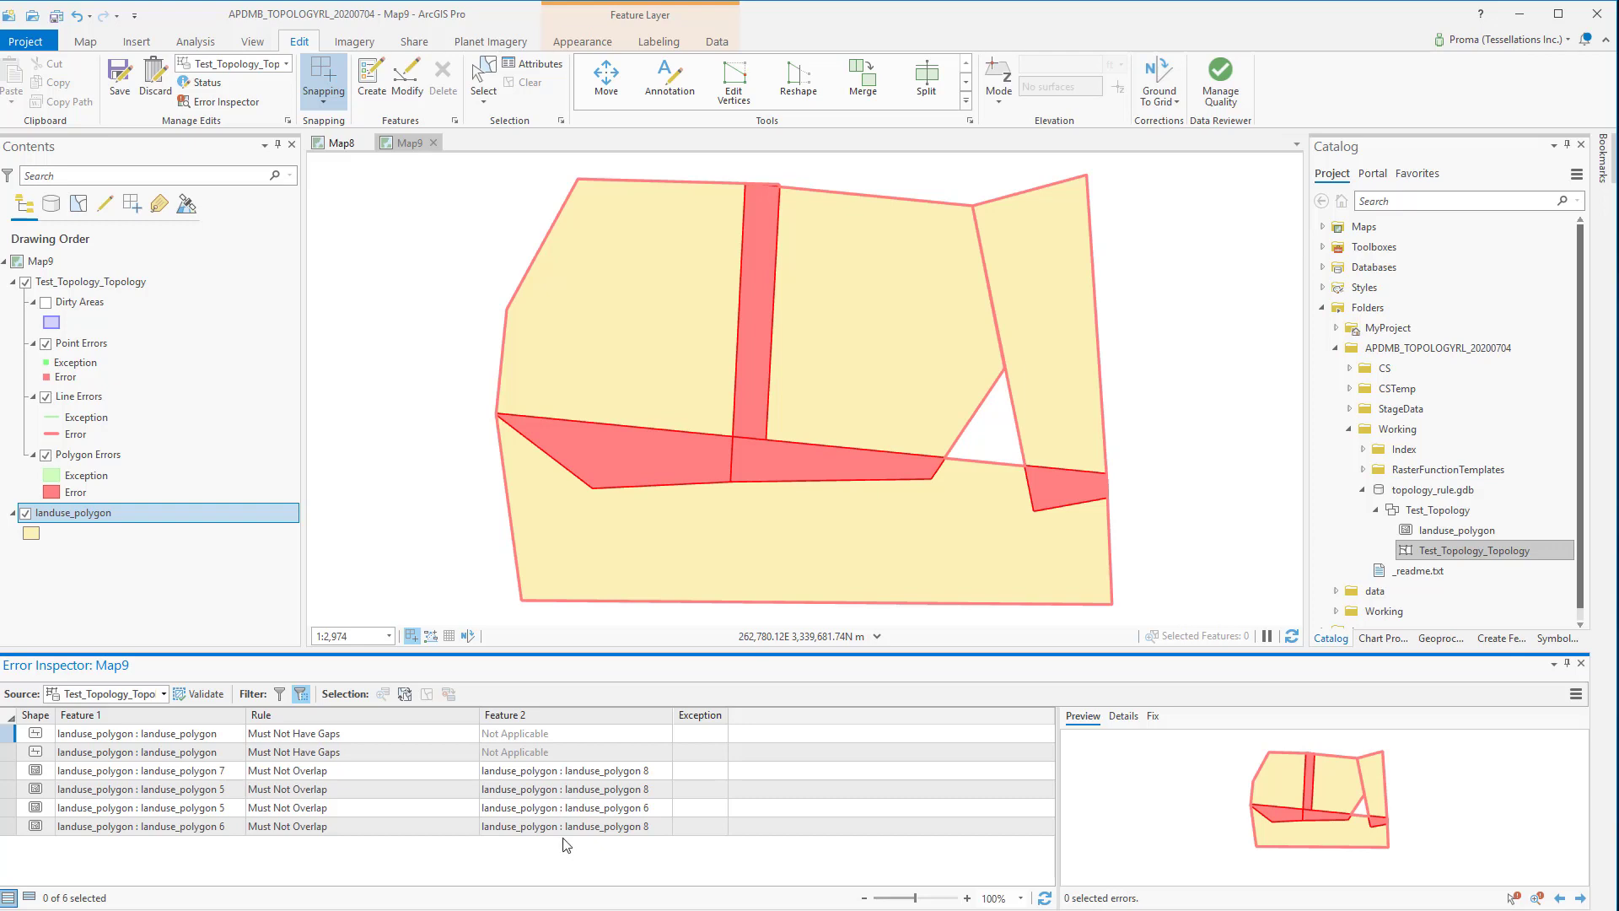
mouse_move(507, 836)
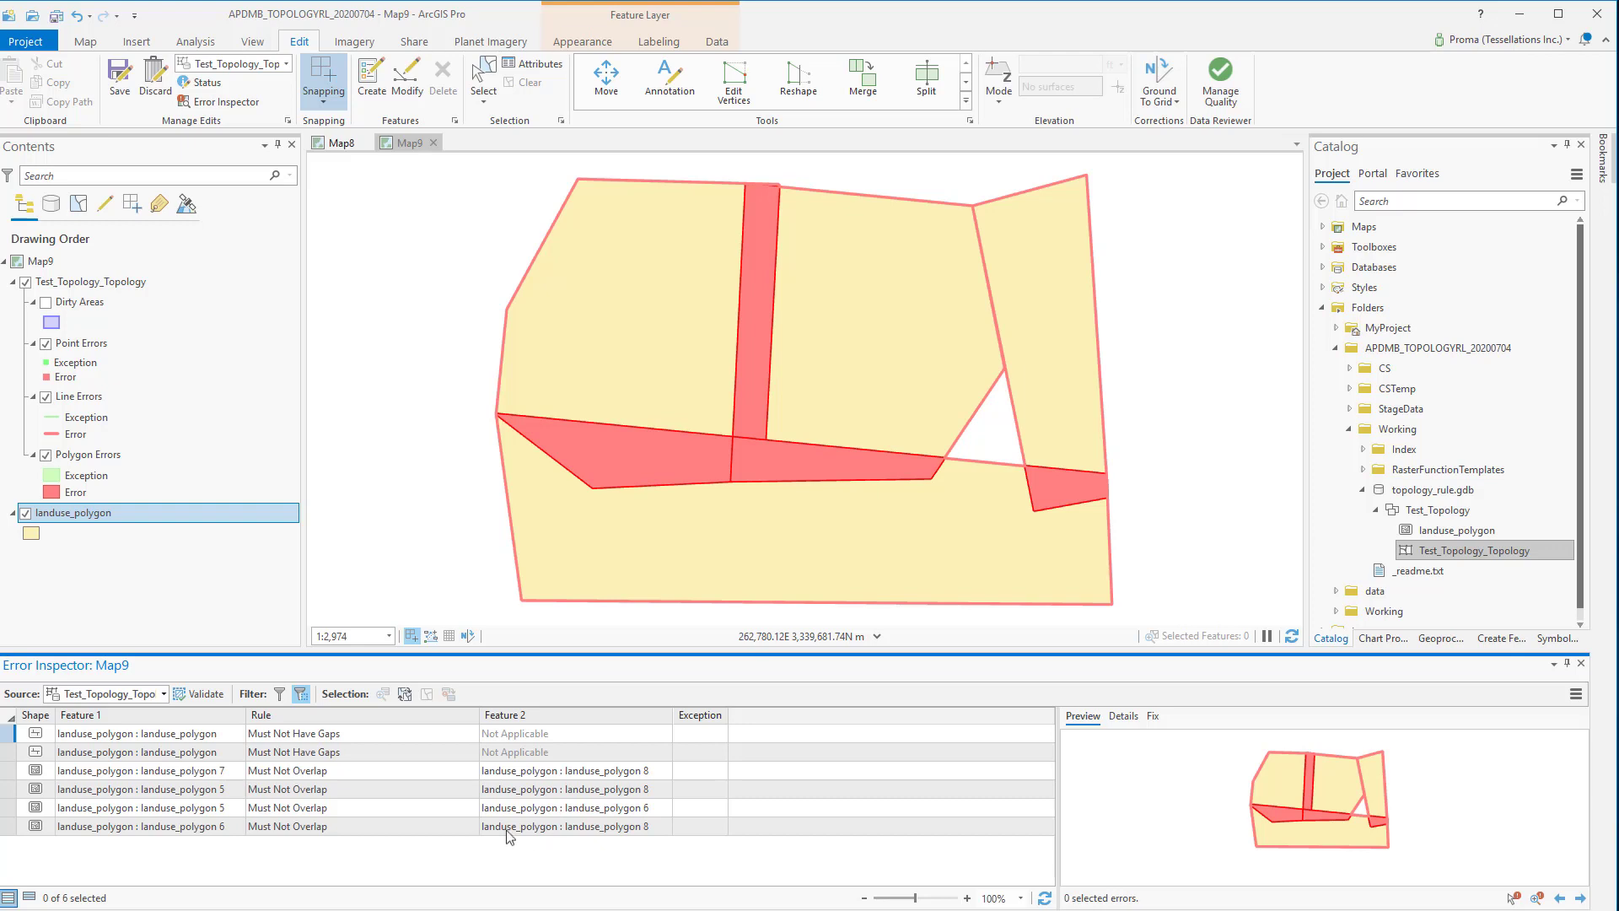
Step: Select the first Must Not Have Gaps error in the Error Inspector
left_click(134, 733)
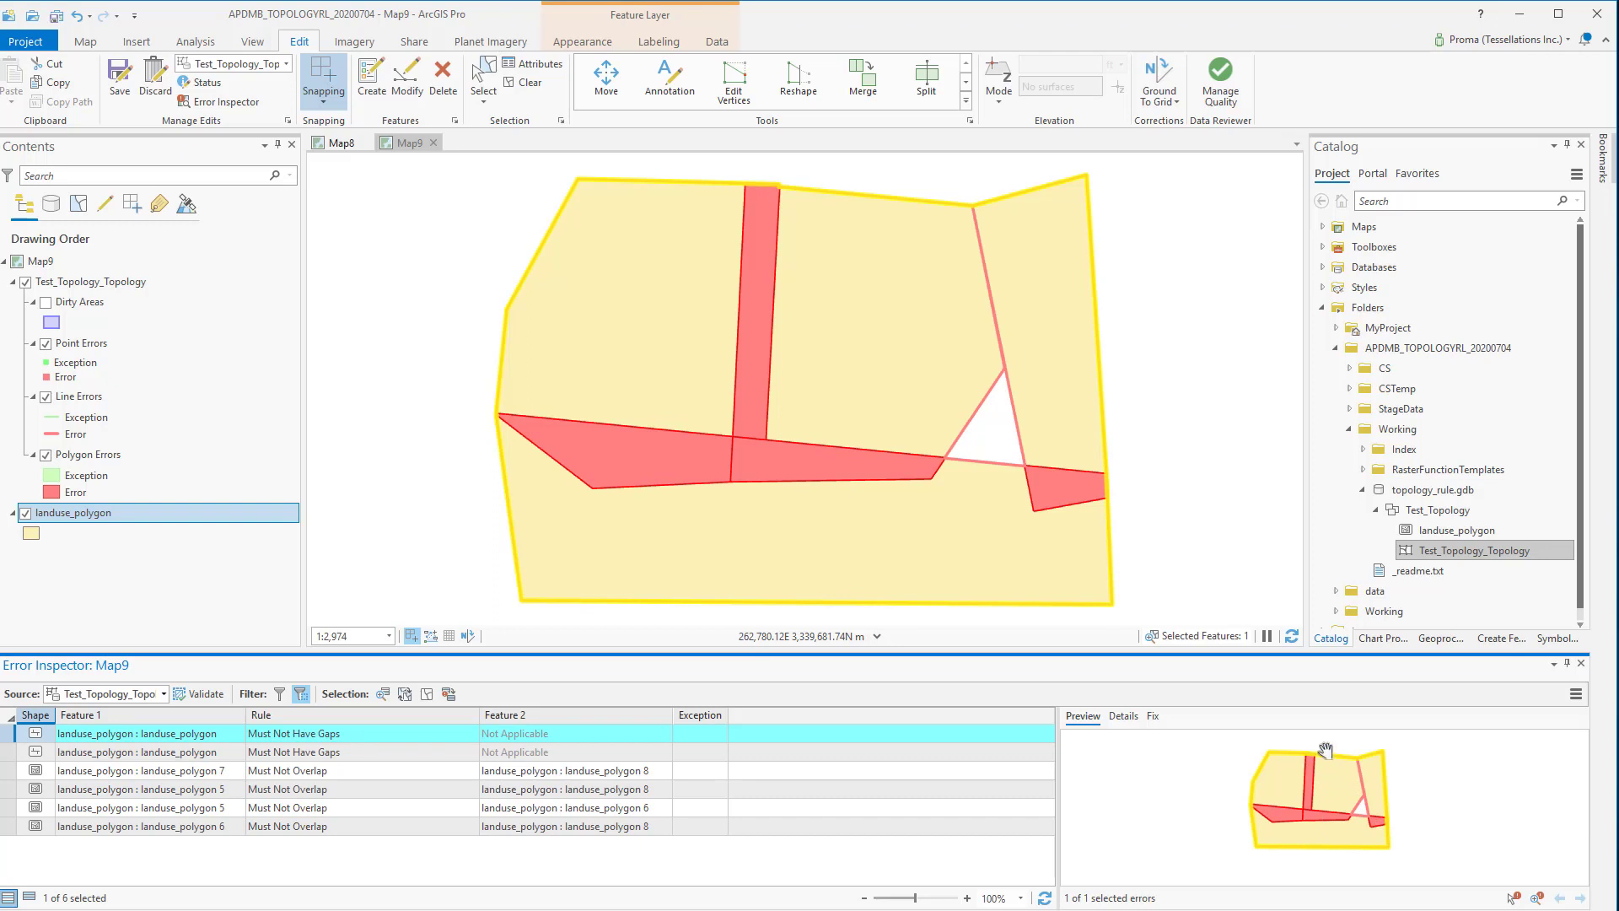
mouse_move(1471, 736)
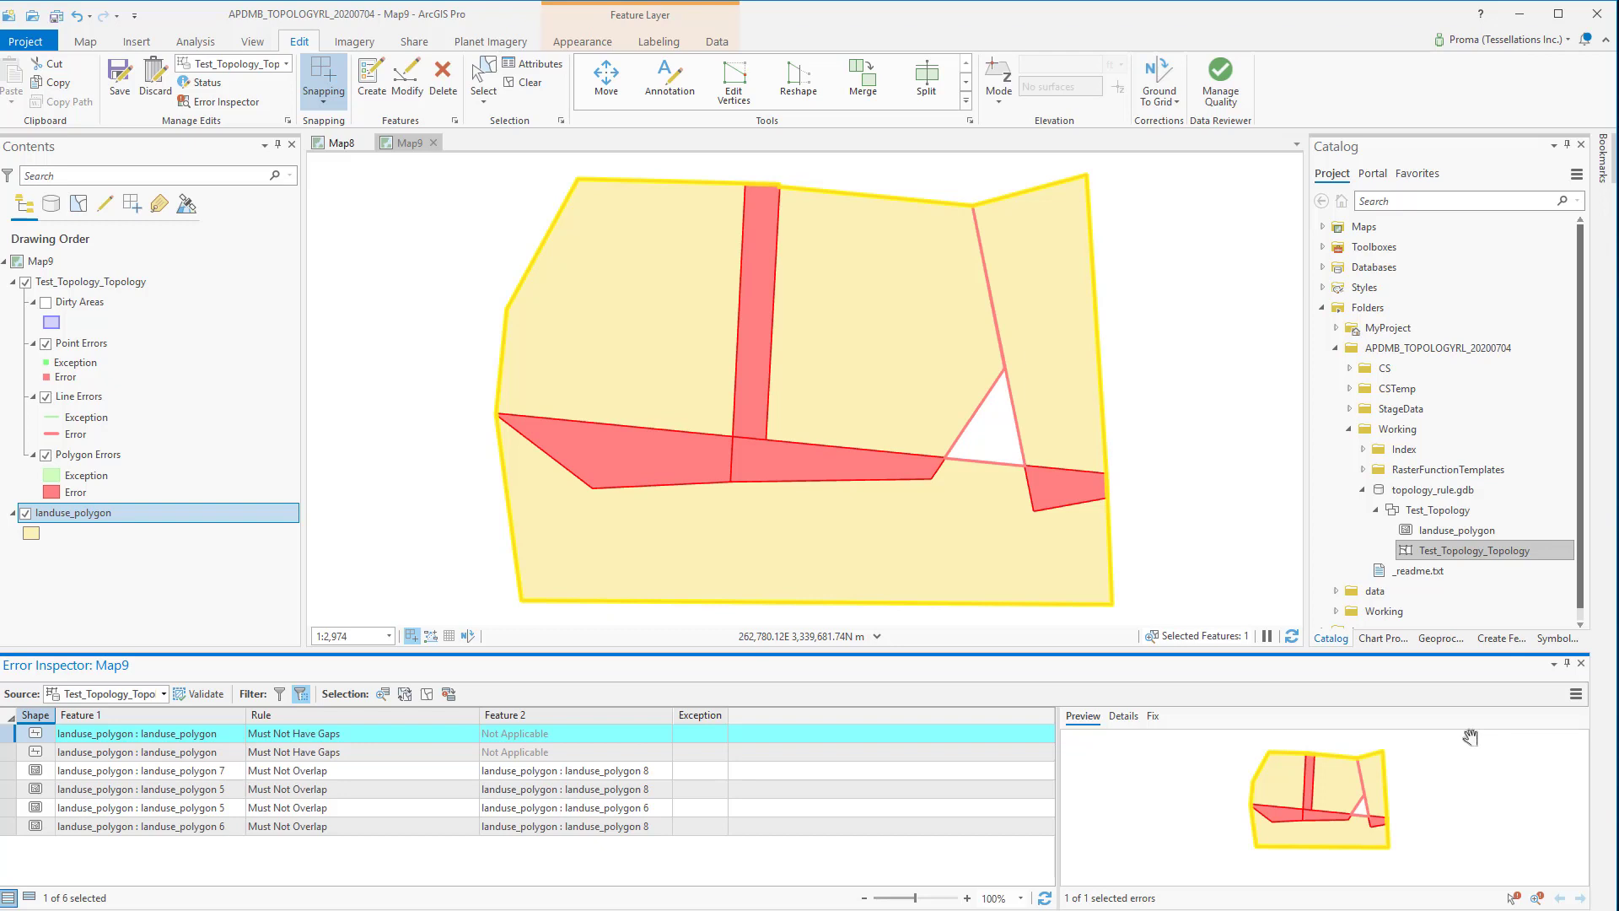
mouse_move(1459, 733)
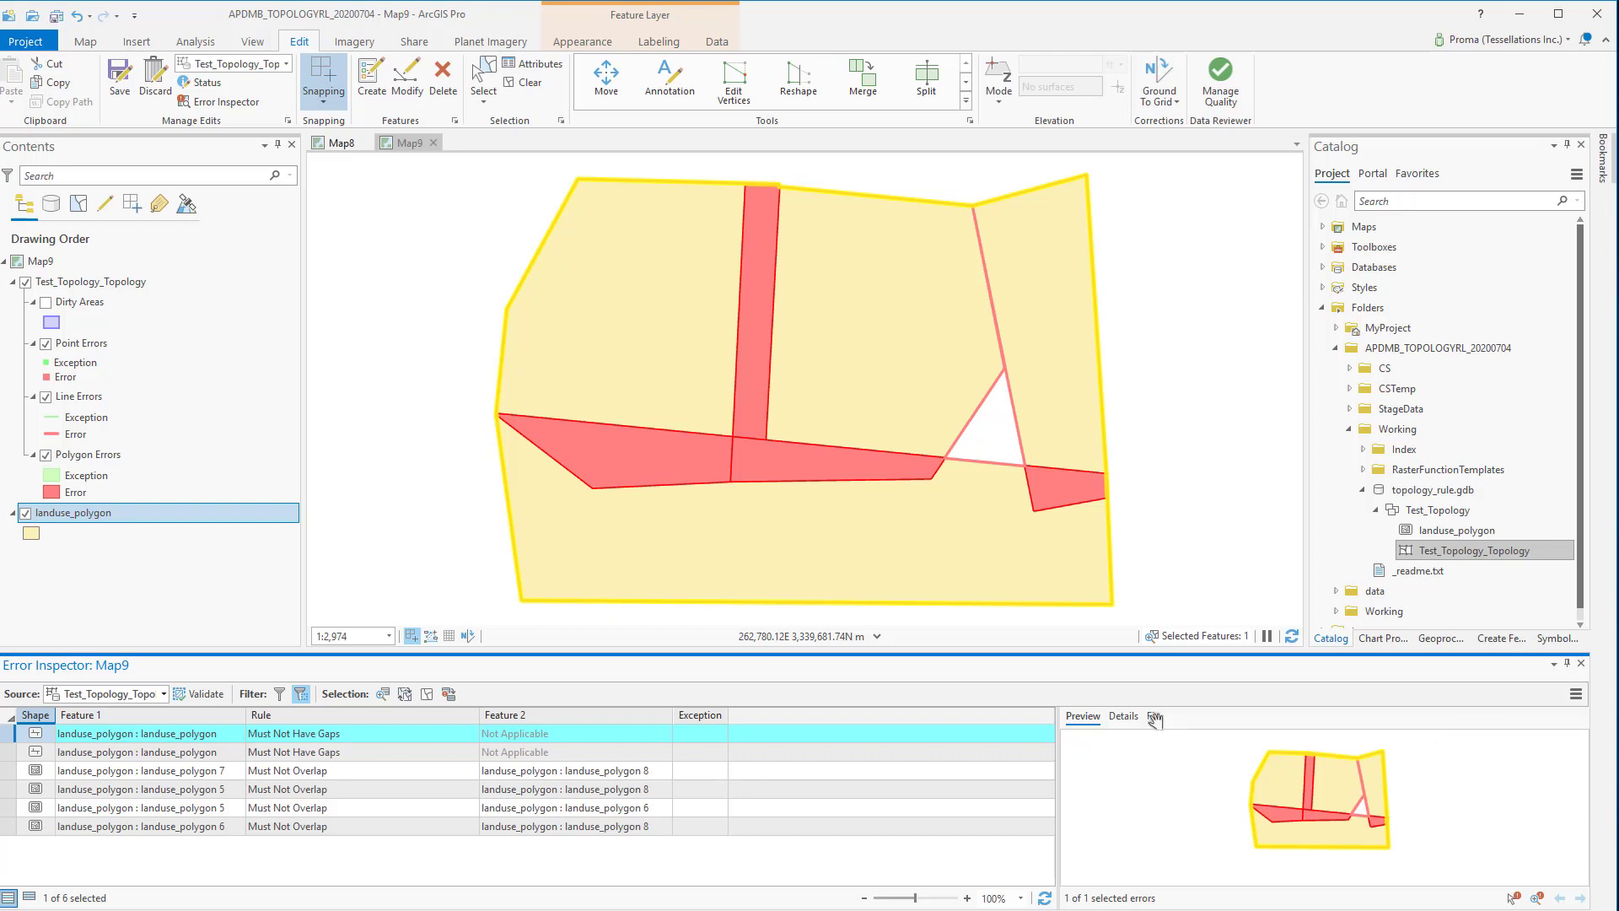
Step: Except the outer gap, fill the triangle gap, and pick the polygon 7–8 overlap error
left_click(1154, 716)
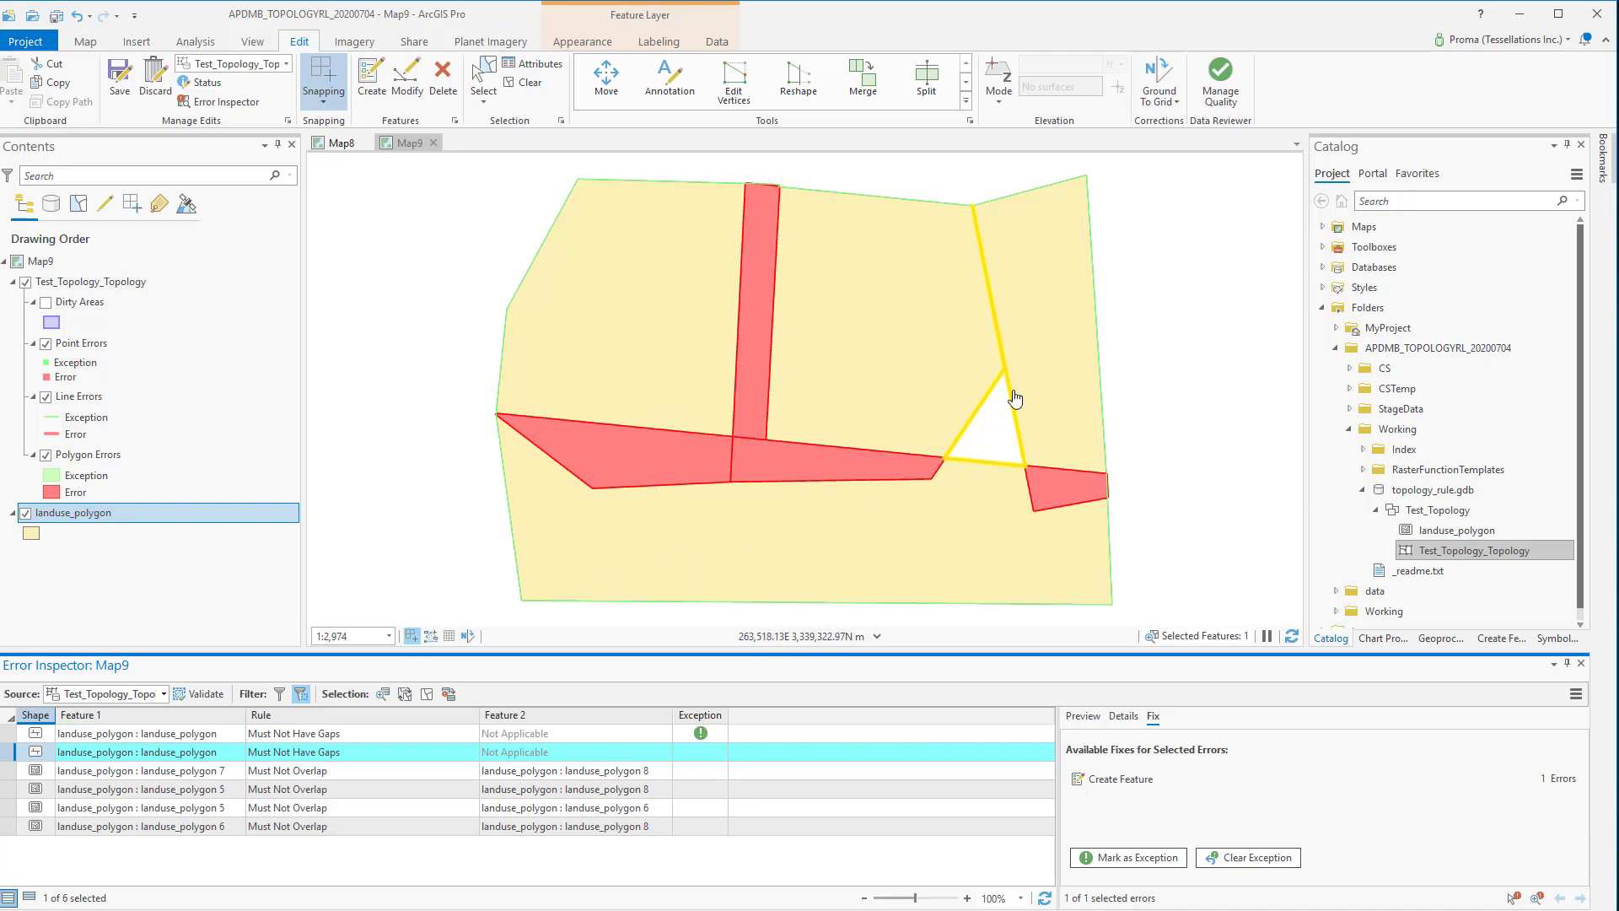
mouse_move(999, 438)
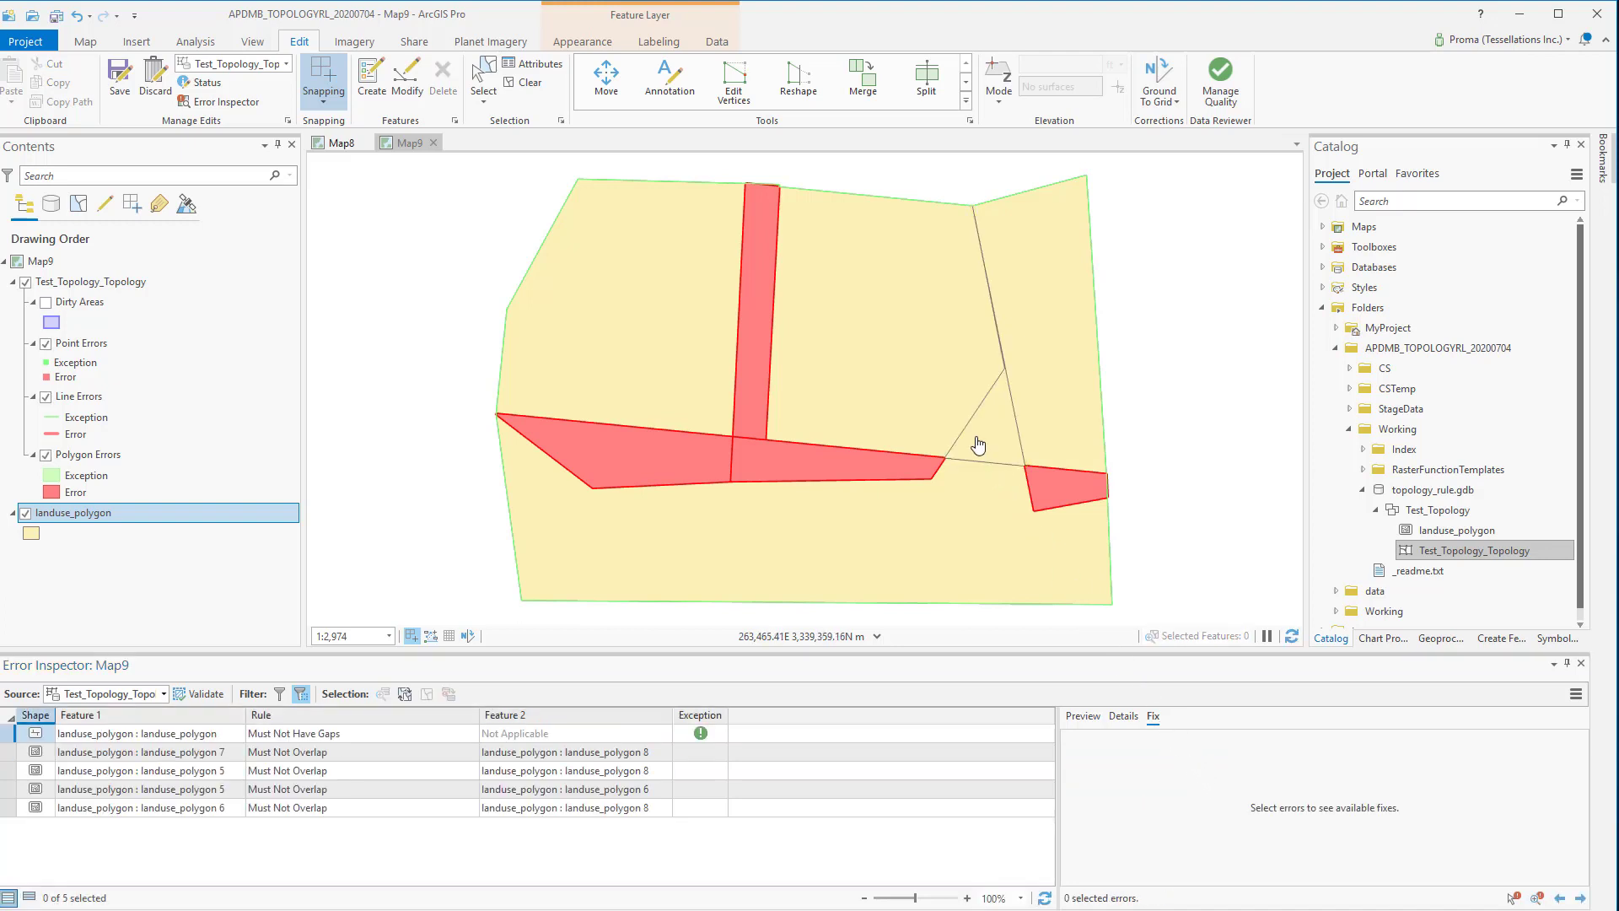
left_click(574, 752)
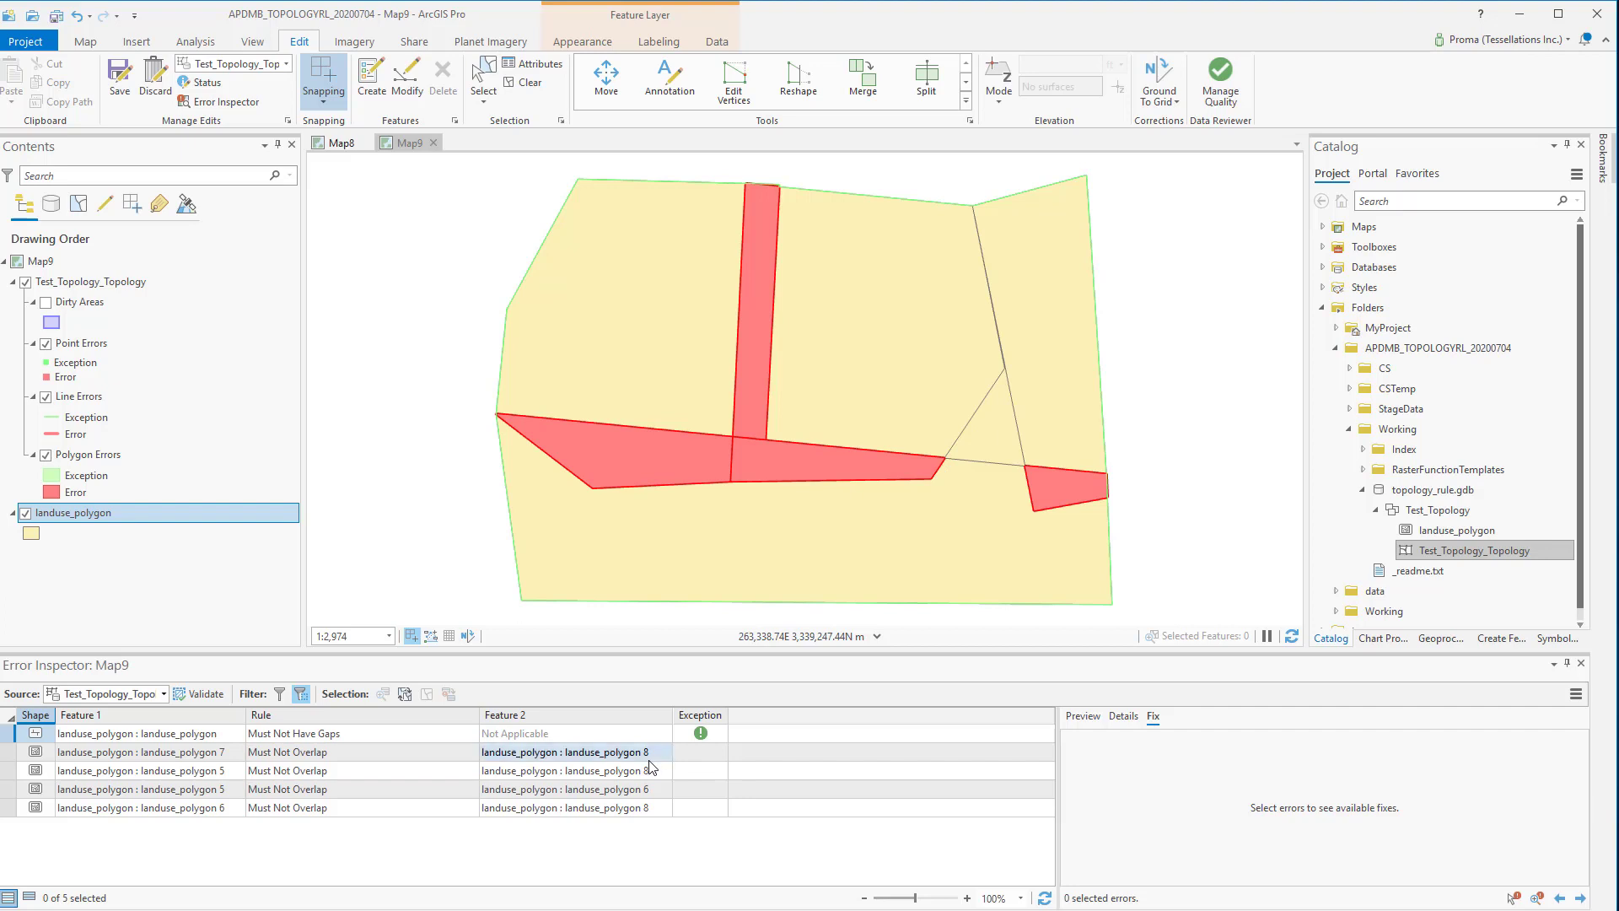
left_click(144, 751)
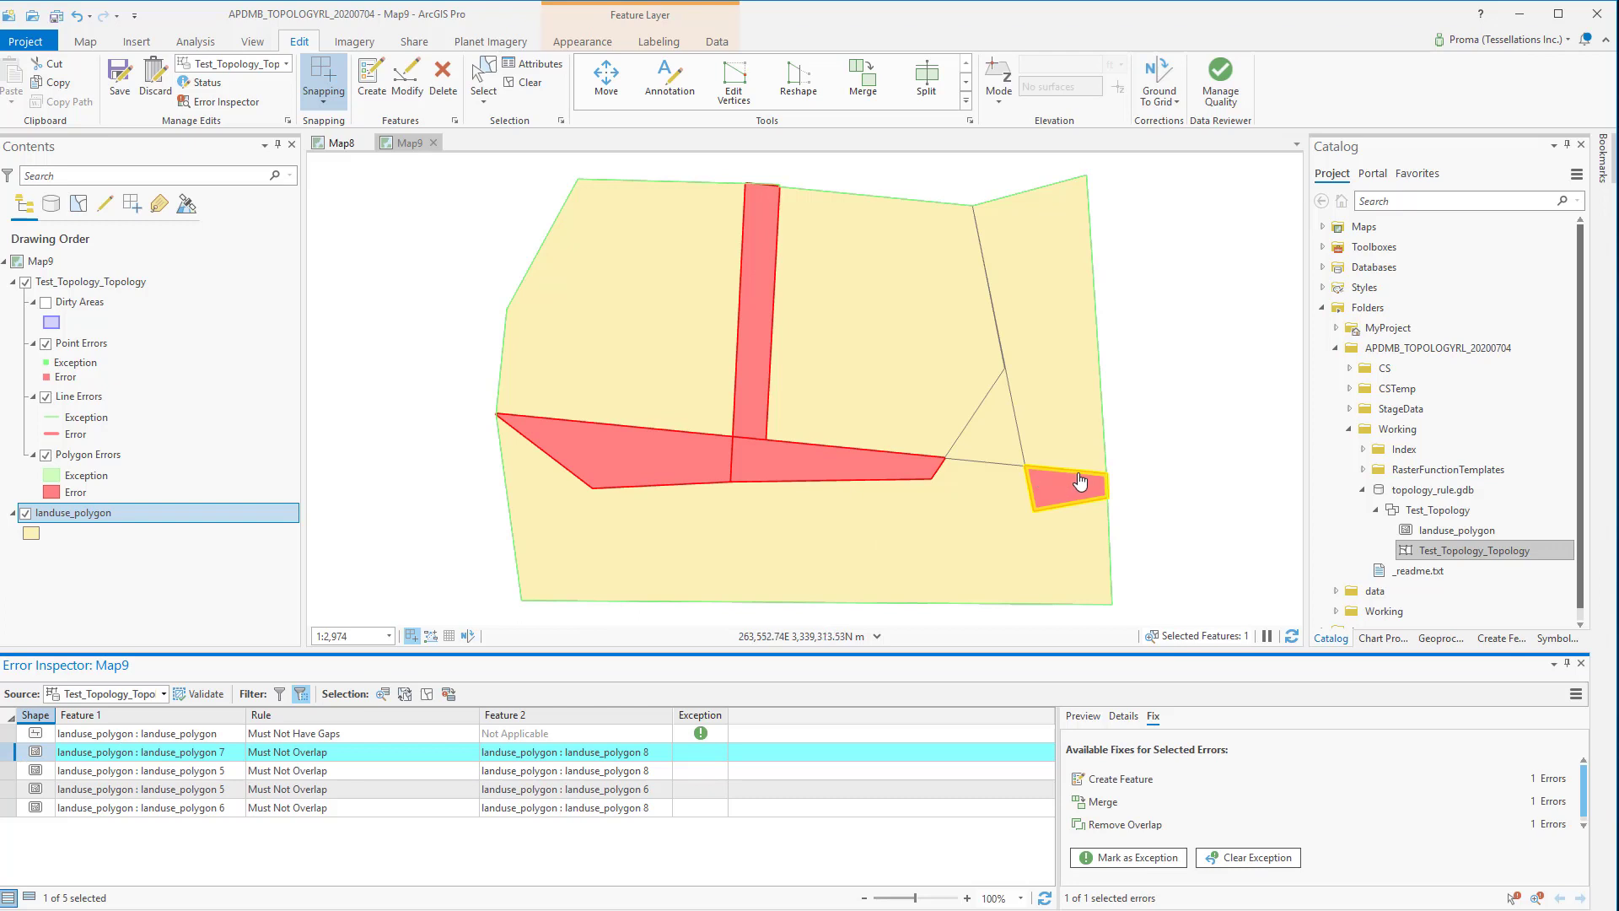
mouse_move(1098, 801)
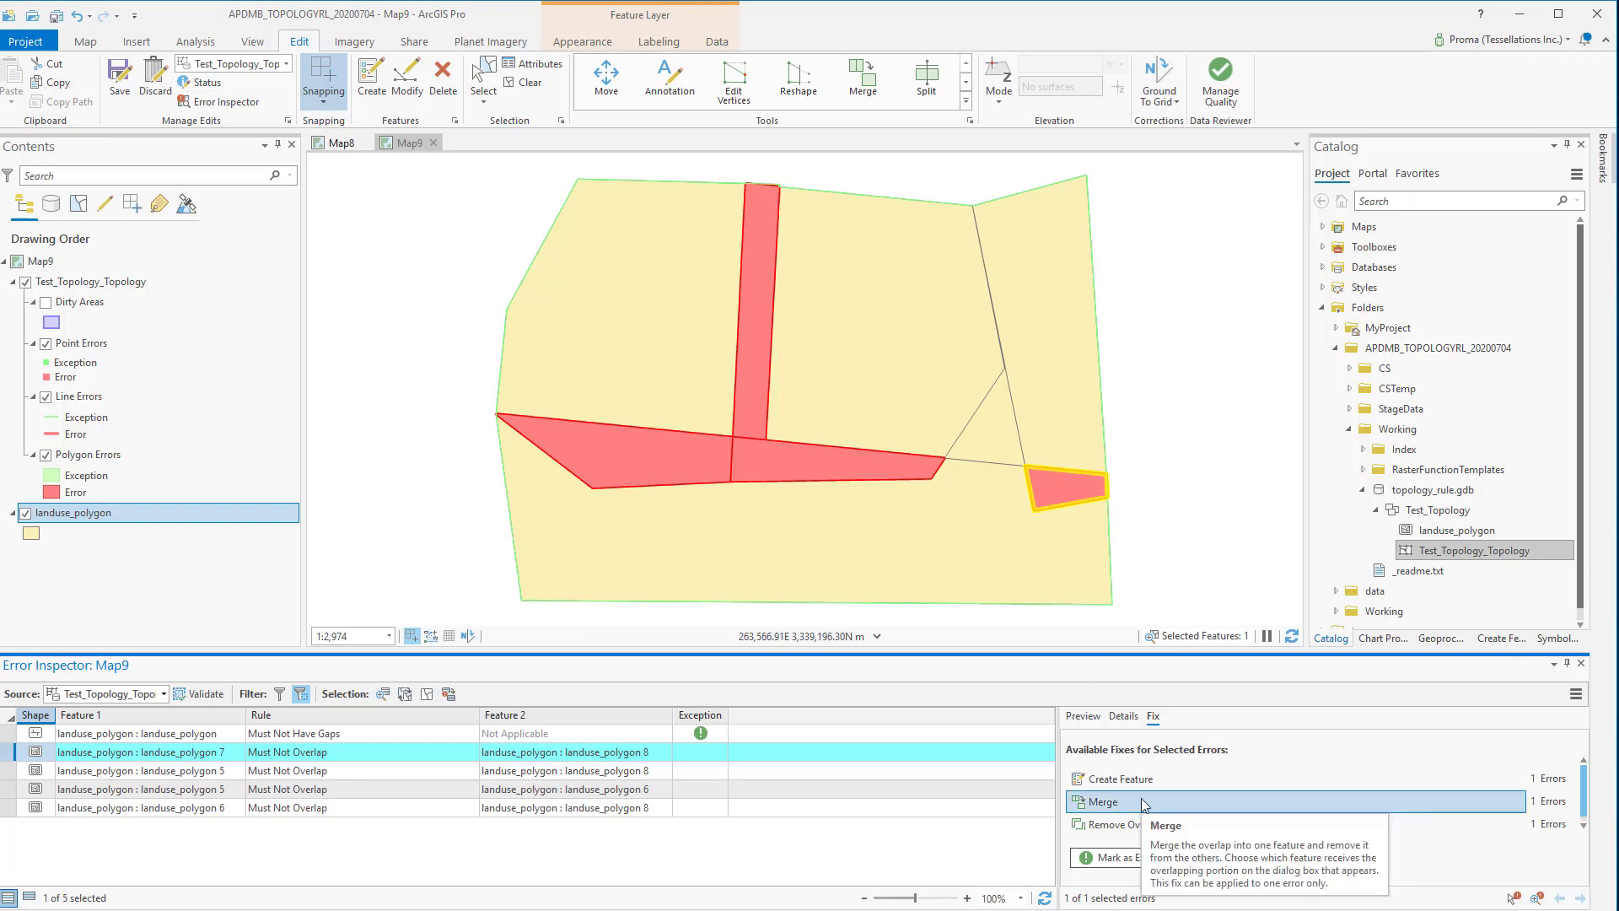
Step: Merge the polygon 7–8 overlap into the largest polygon, landuse_polygon 8
left_click(1103, 801)
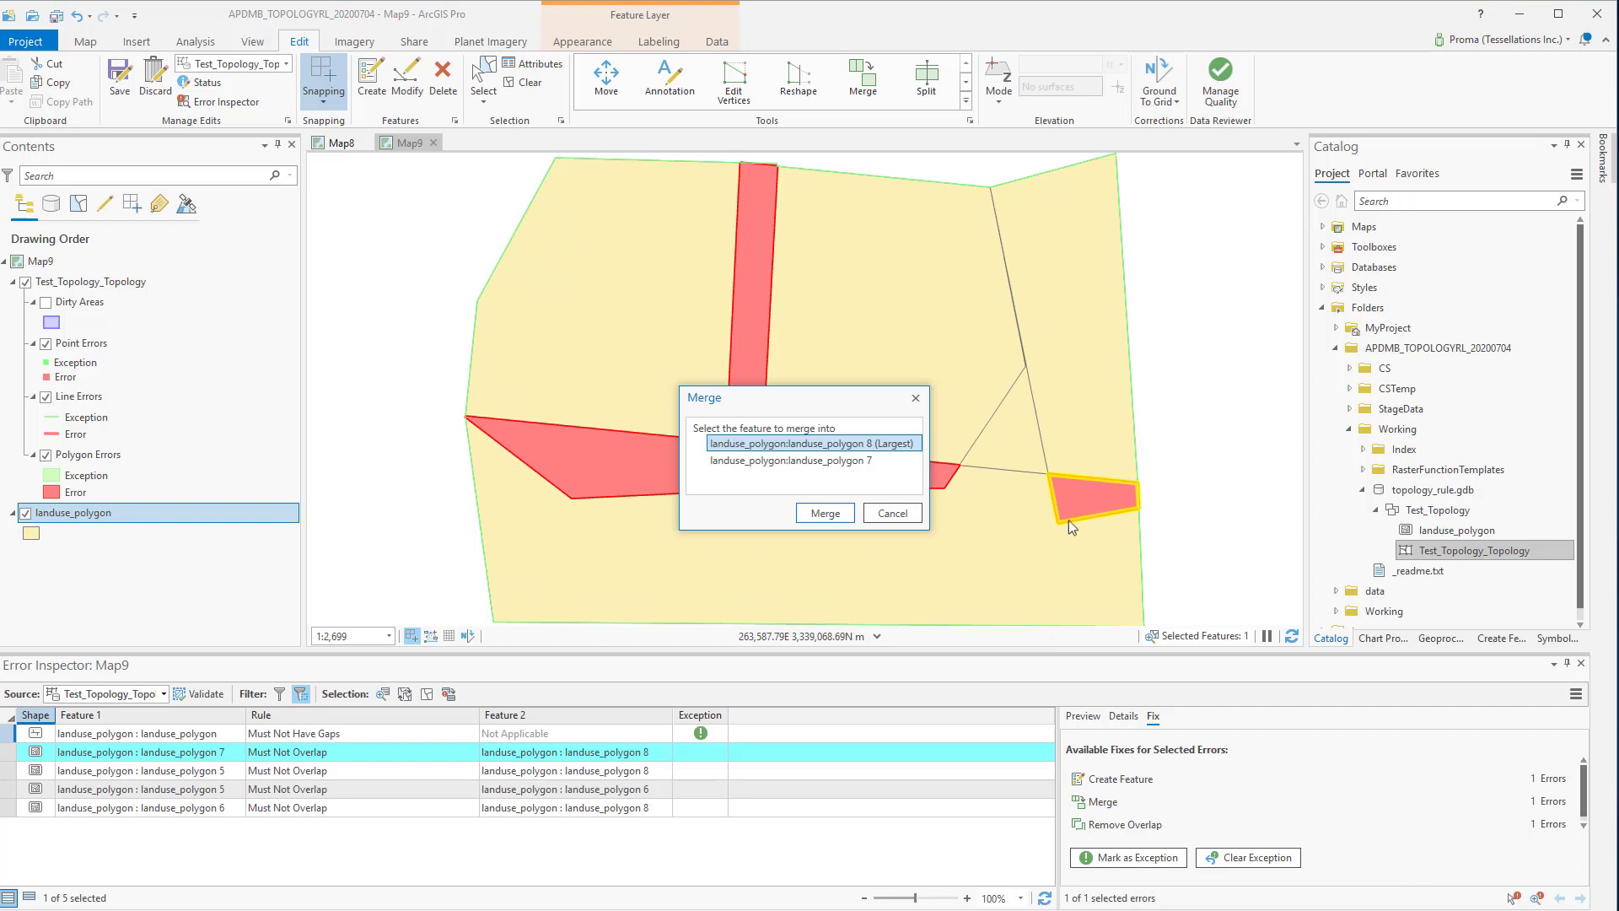
mouse_move(1085, 473)
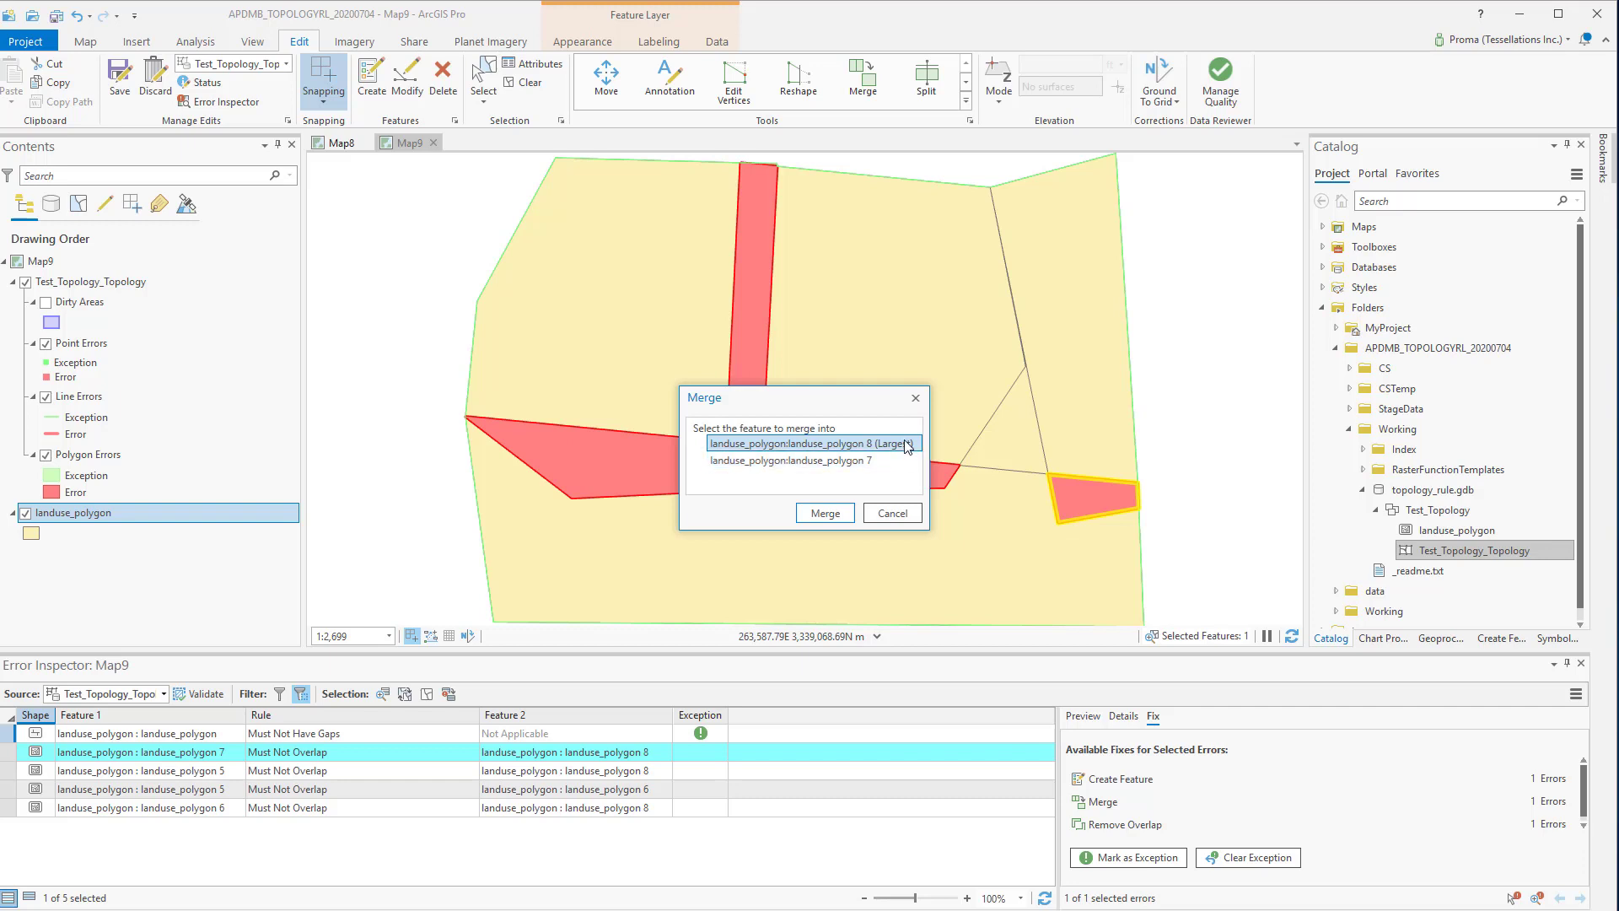
left_click(824, 514)
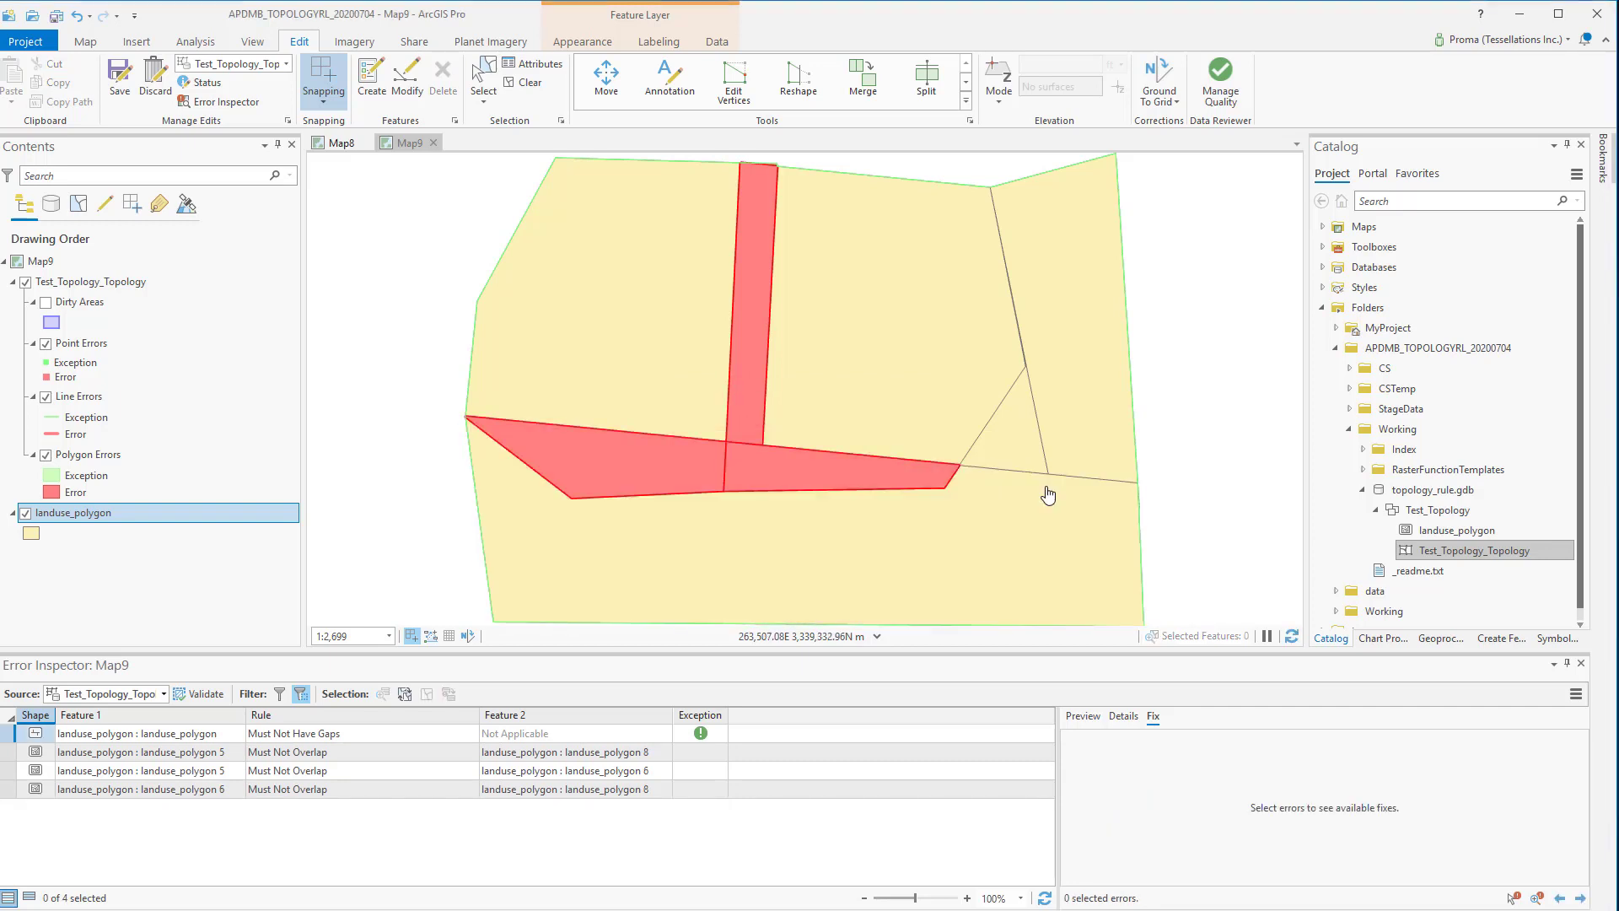
mouse_move(1064, 487)
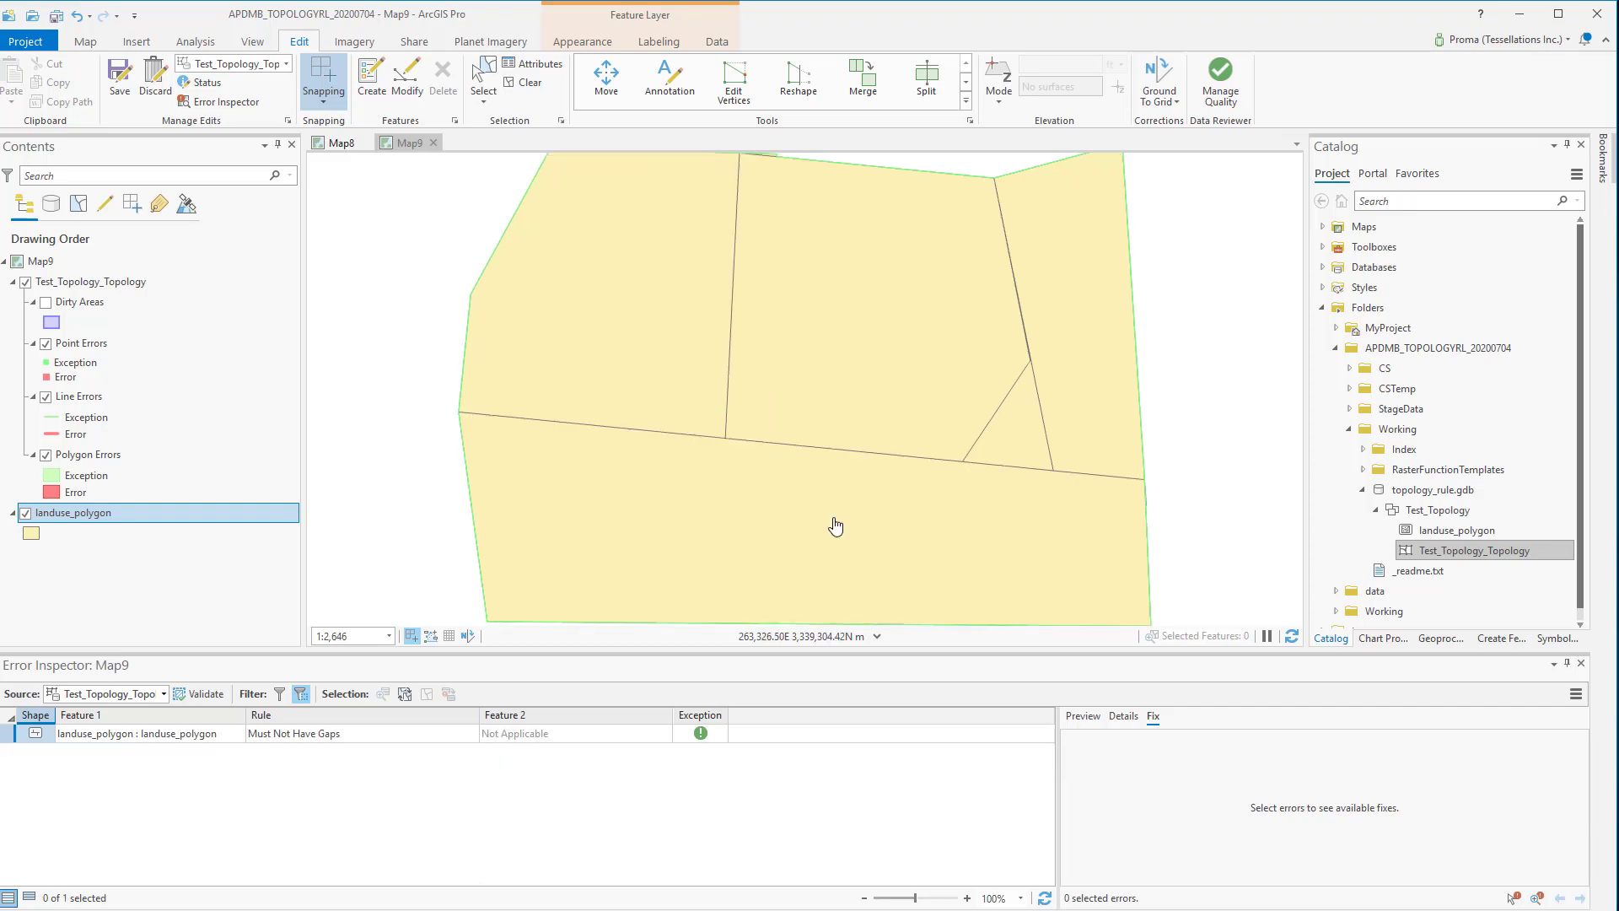
Step: Zoom to the full landuse_polygon layer and save the topology edits
right_click(72, 512)
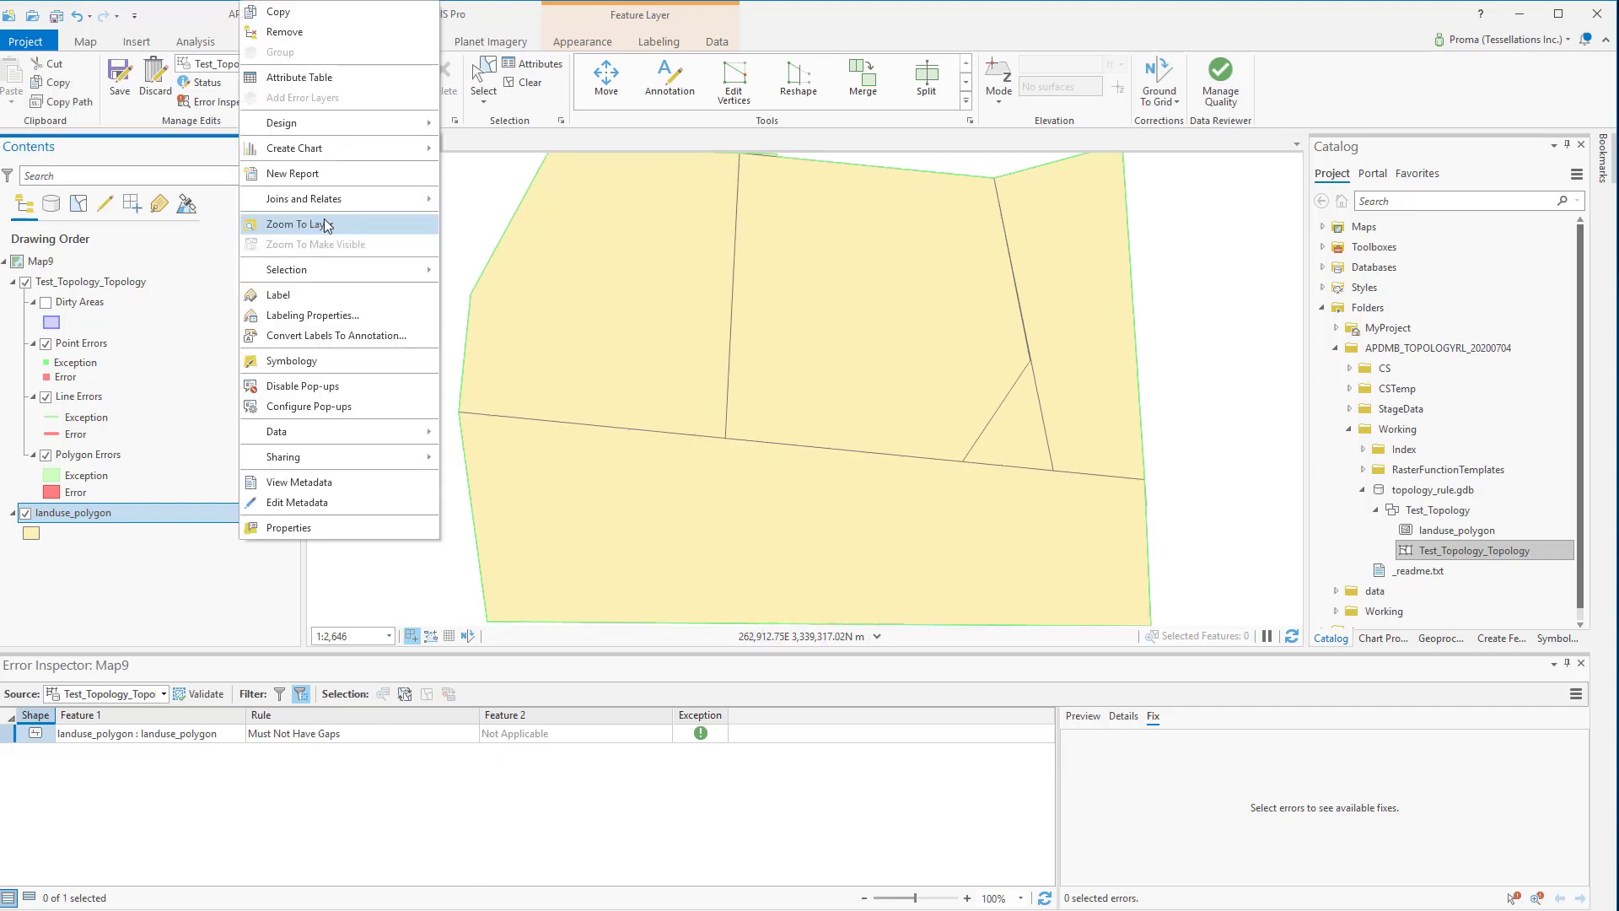
left_click(299, 224)
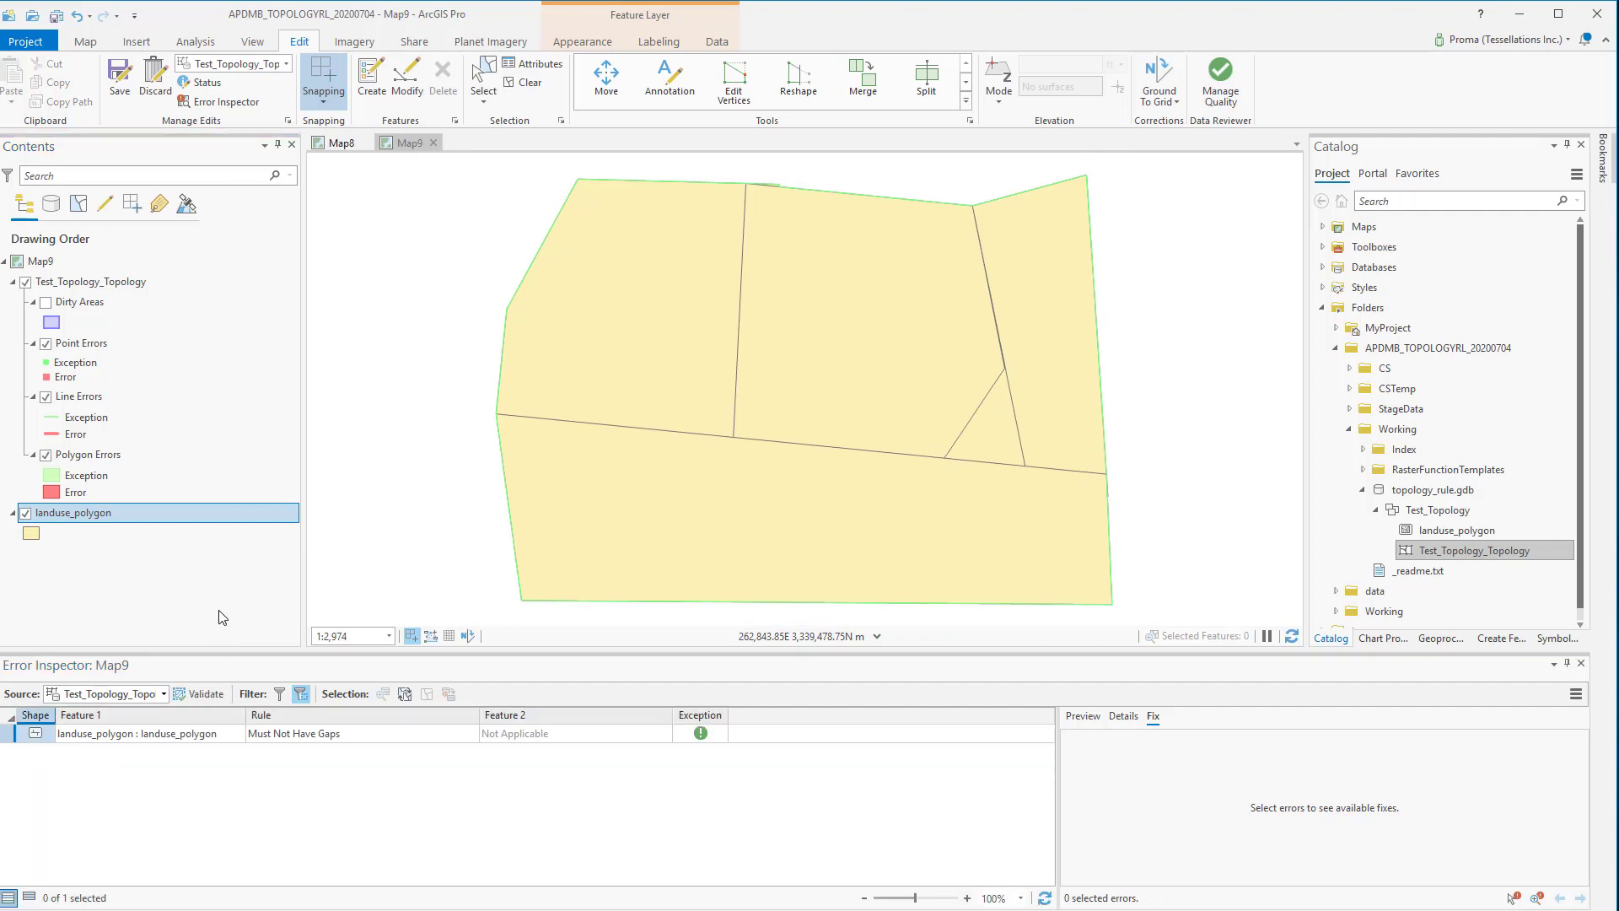
mouse_move(293, 733)
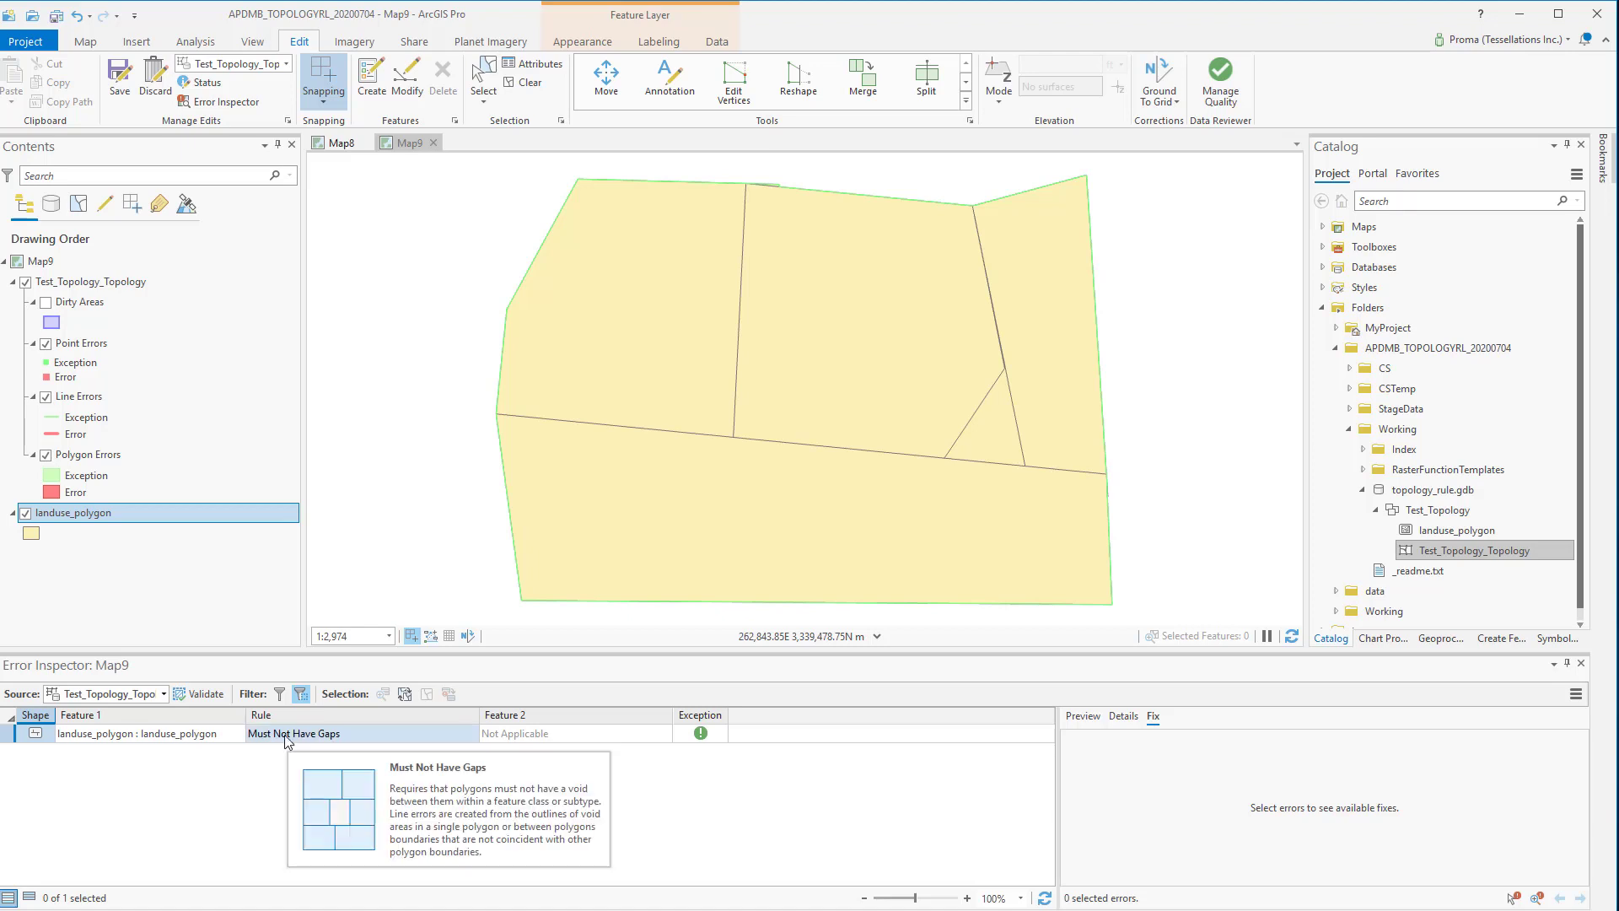
mouse_move(694, 751)
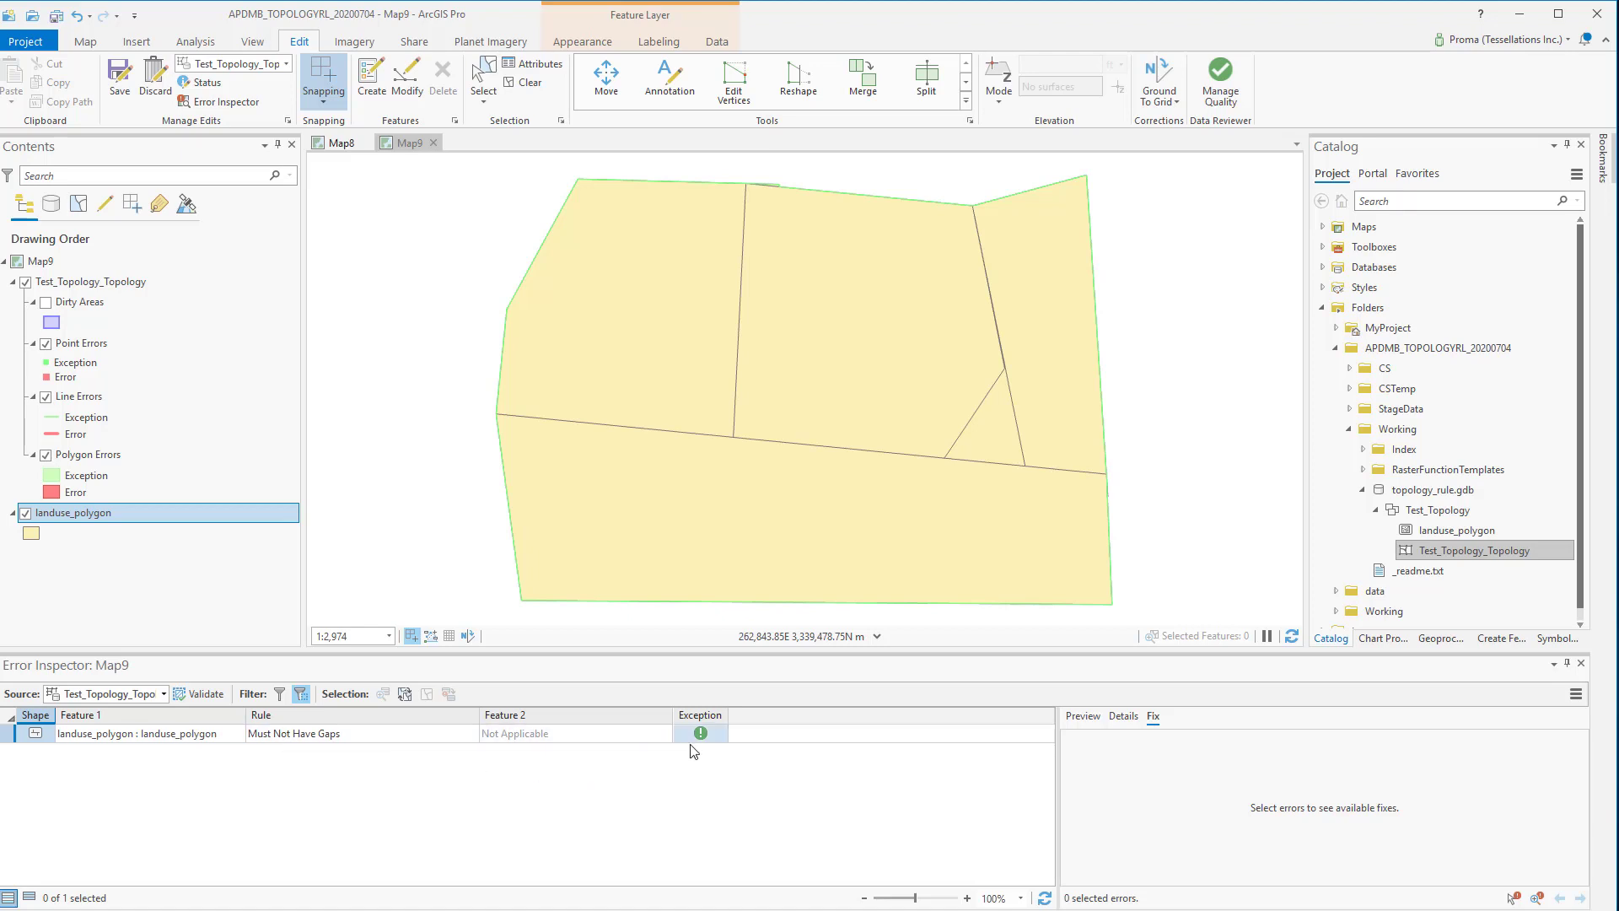
mouse_move(731, 796)
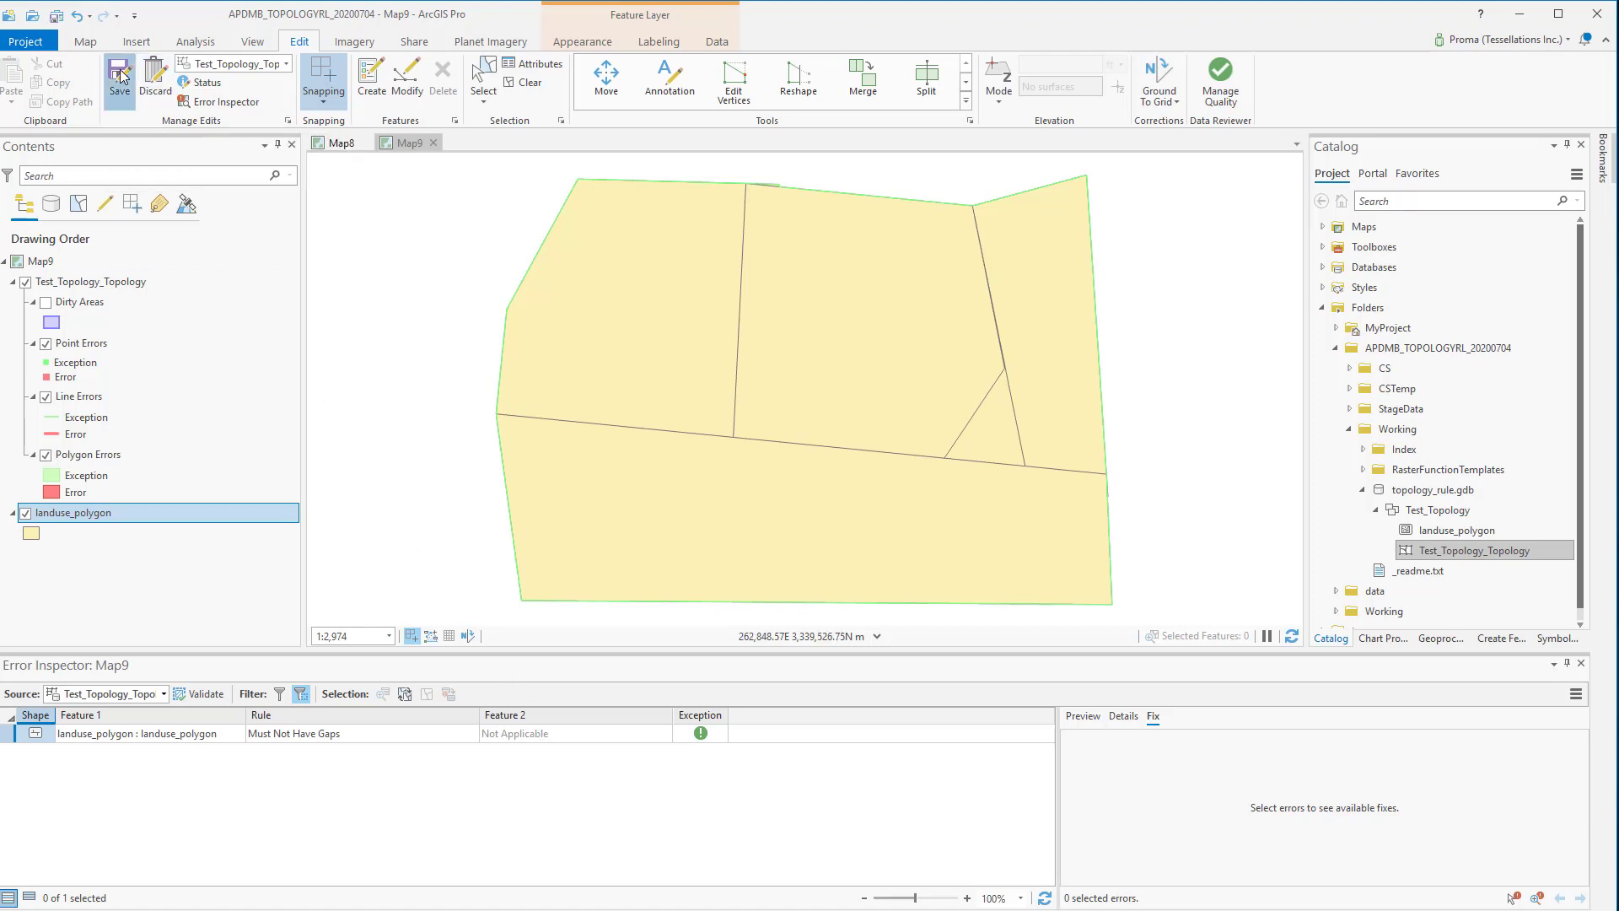
left_click(118, 77)
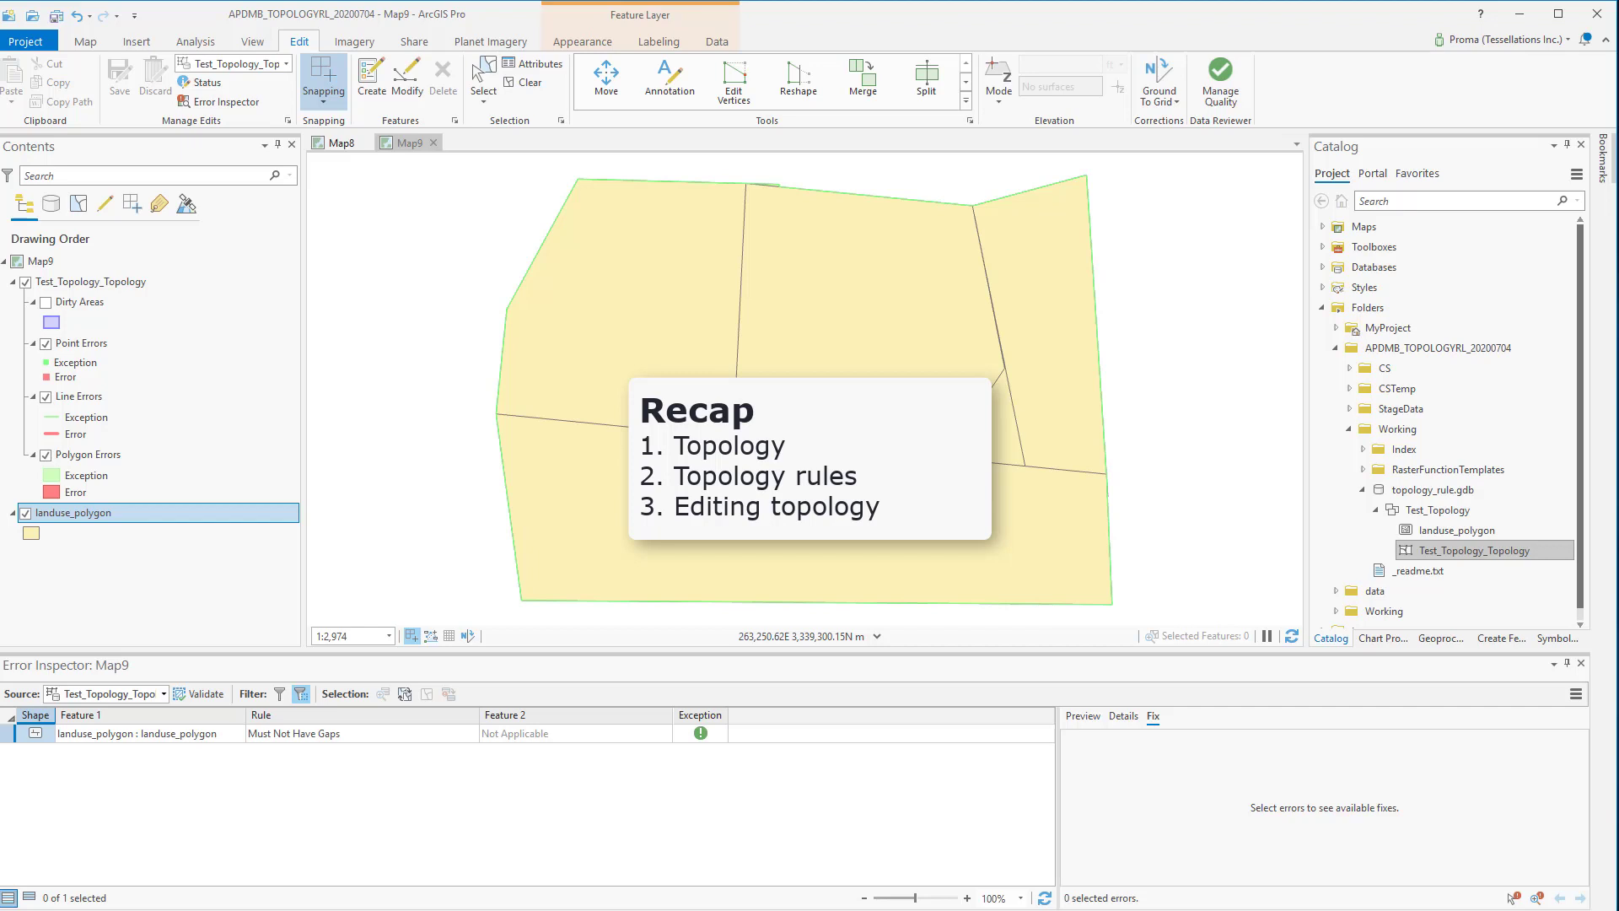